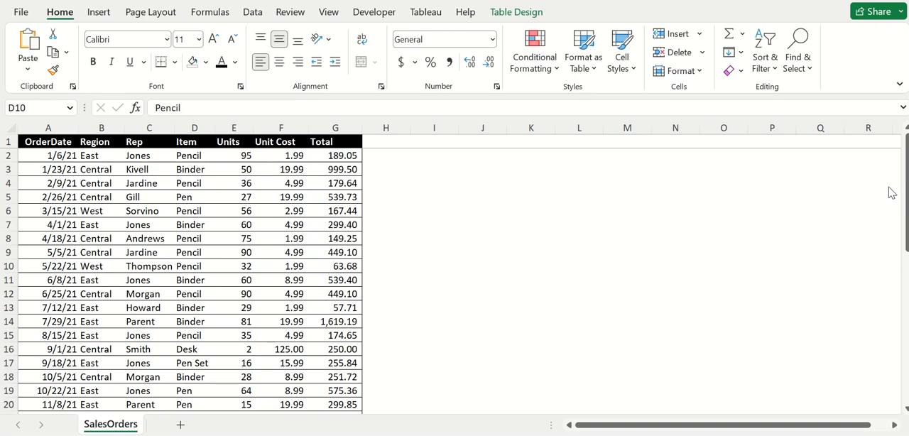
mouse_move(868, 213)
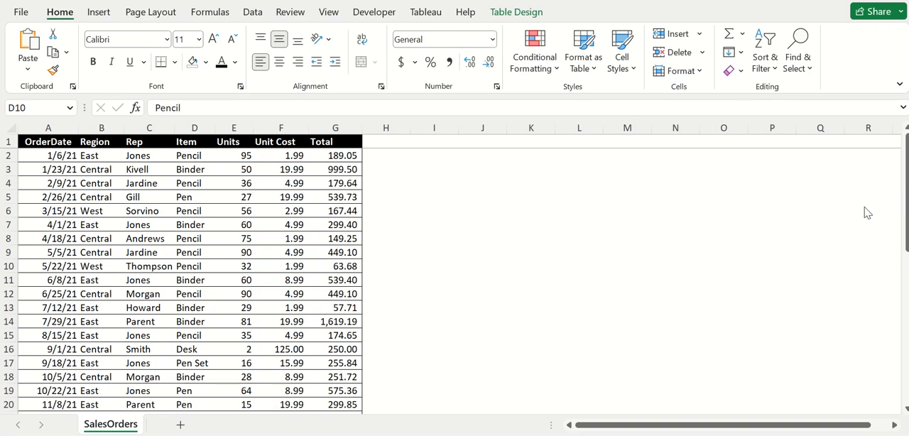
mouse_move(845, 209)
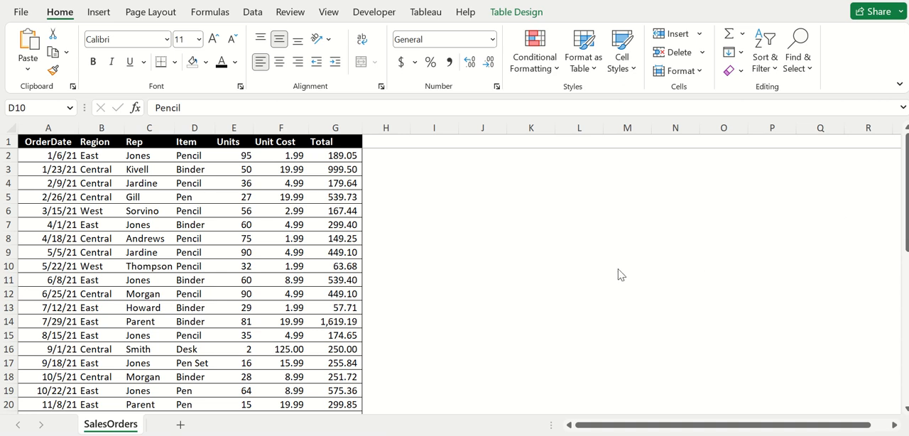
mouse_move(568, 271)
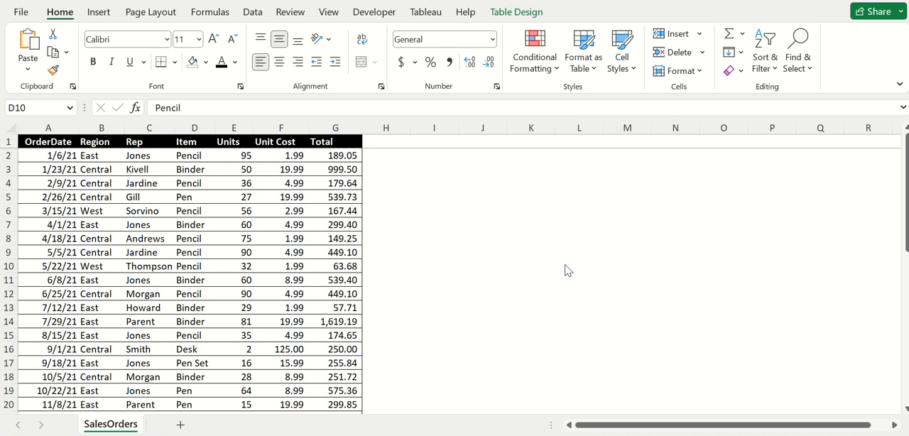
mouse_move(567, 256)
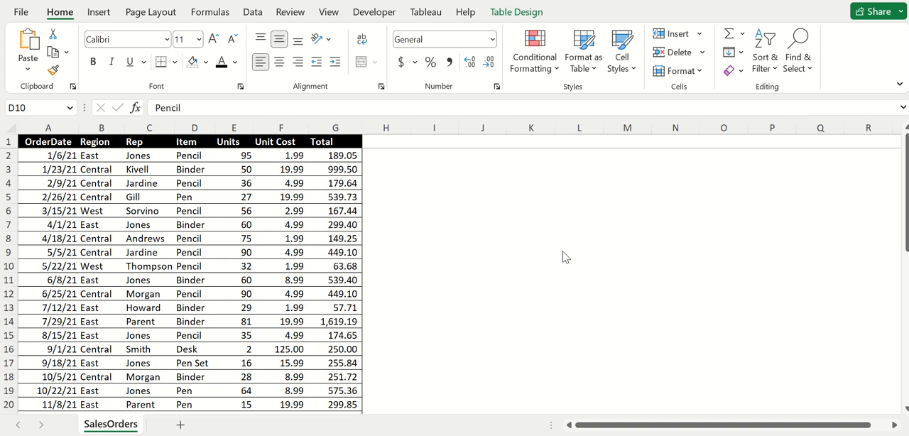
mouse_move(554, 261)
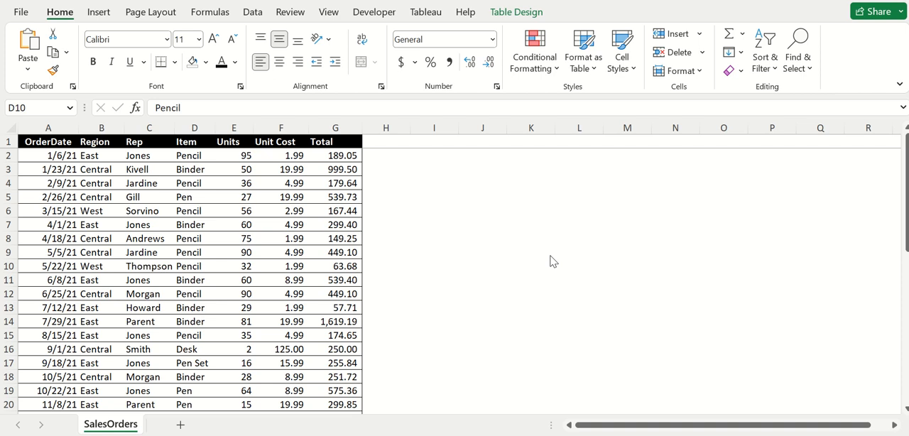
mouse_move(566, 282)
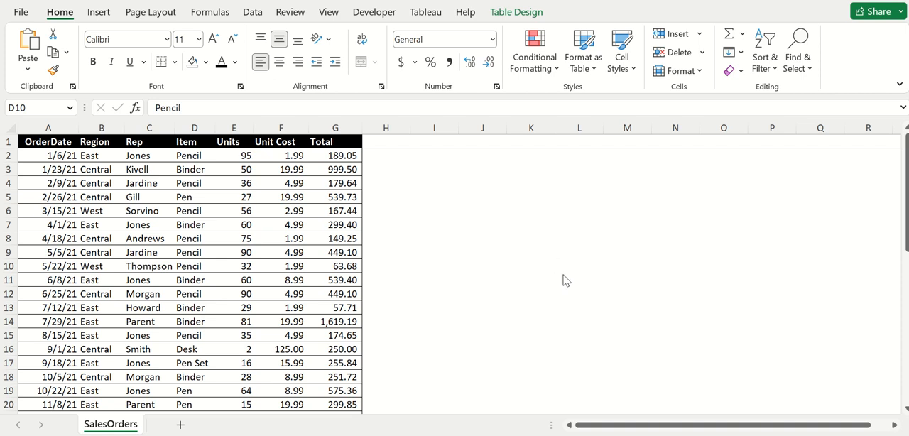
mouse_move(574, 267)
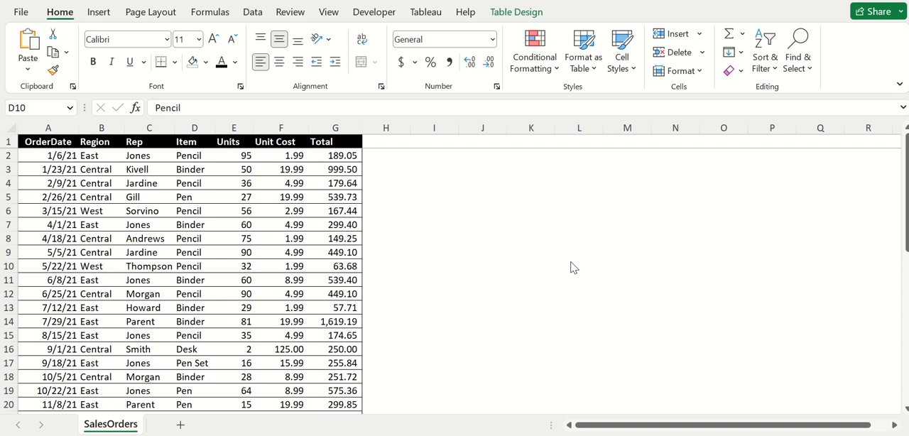
mouse_move(617, 292)
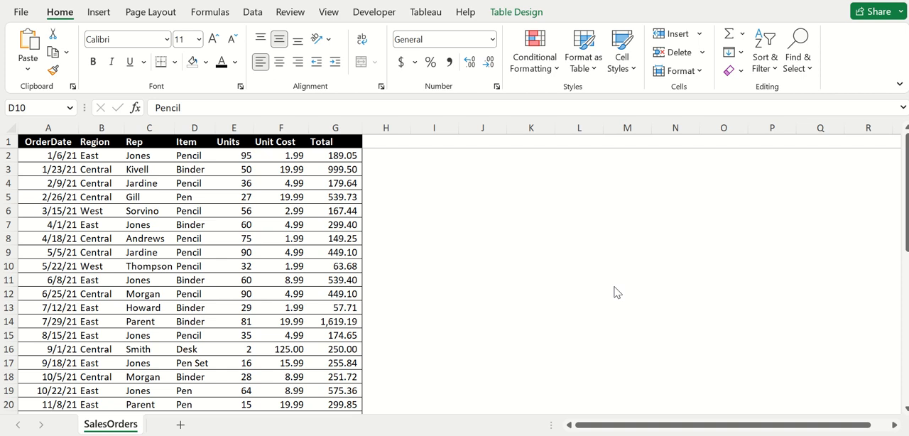
mouse_move(479, 261)
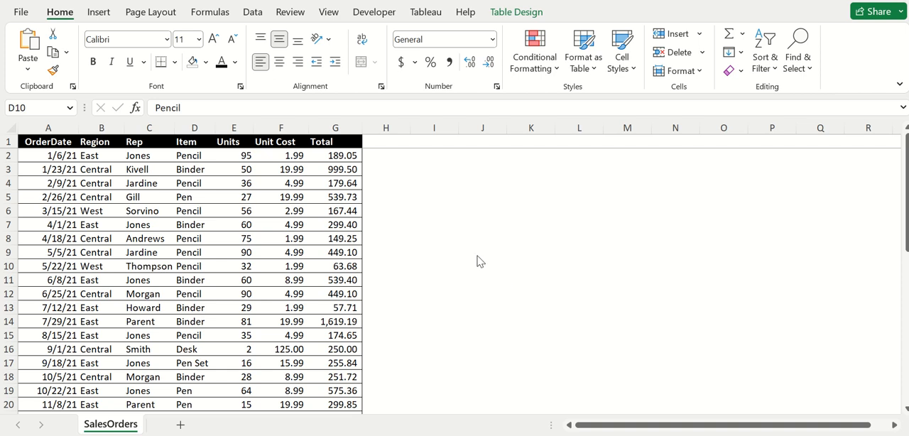
mouse_move(452, 267)
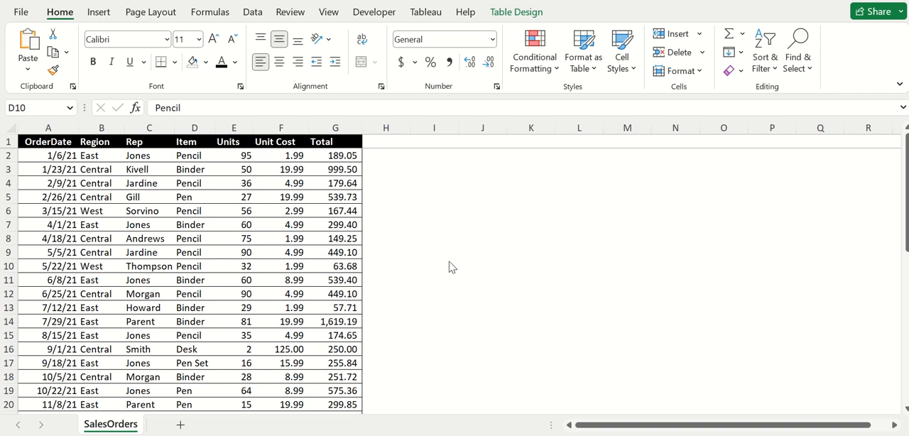
mouse_move(457, 272)
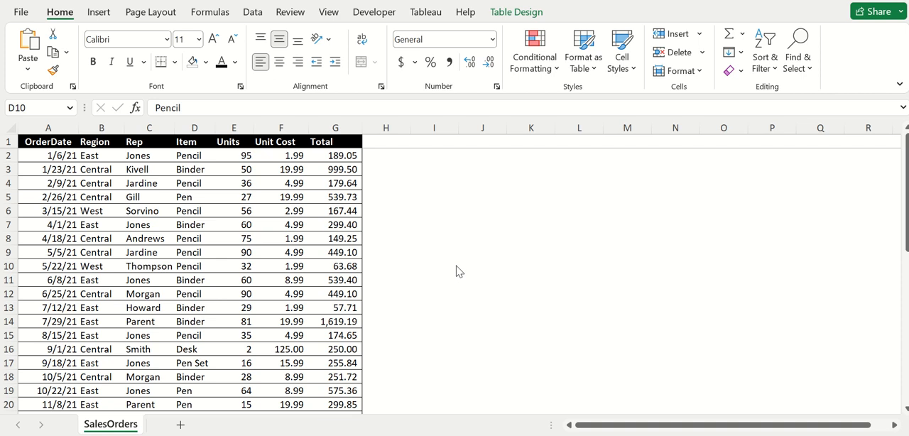
mouse_move(436, 272)
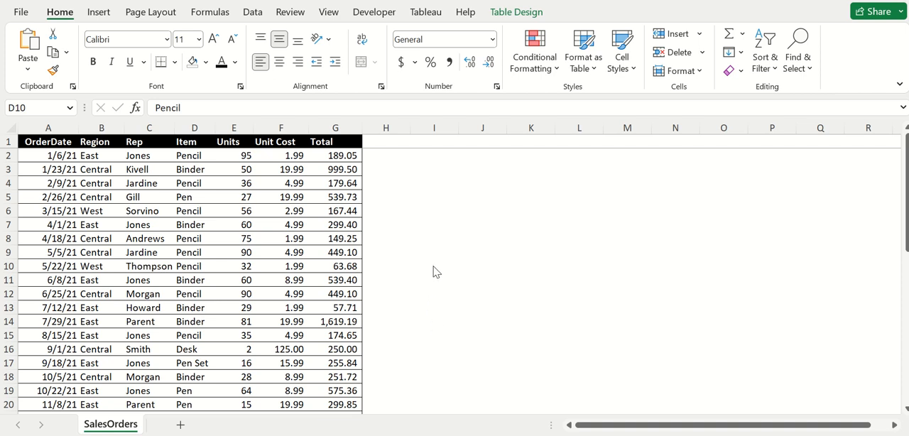
Review the SalesOrders table's Region, Rep and Item column headings and scroll through its rows.
click(434, 265)
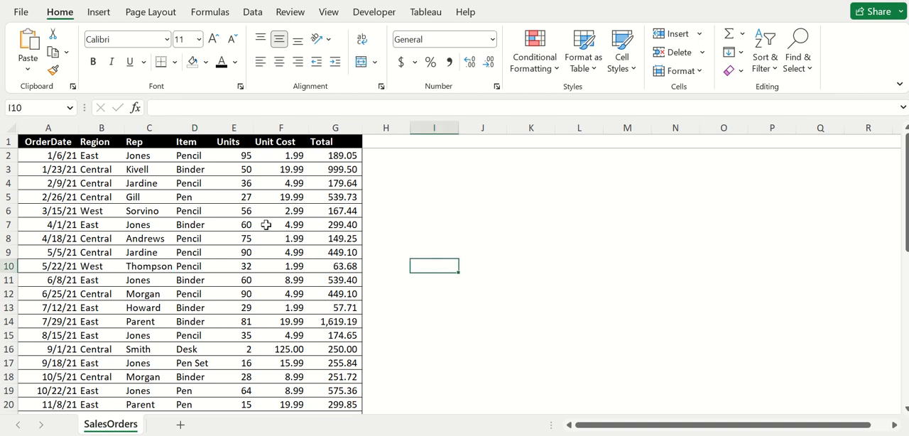
mouse_move(207, 184)
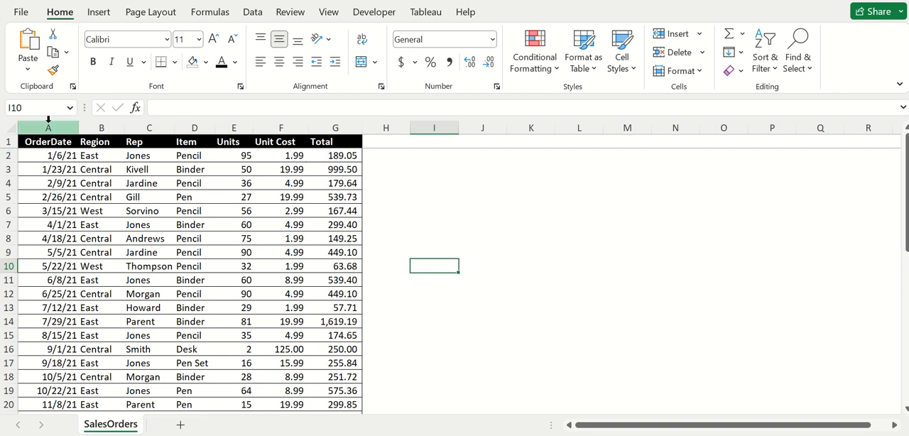
click(101, 141)
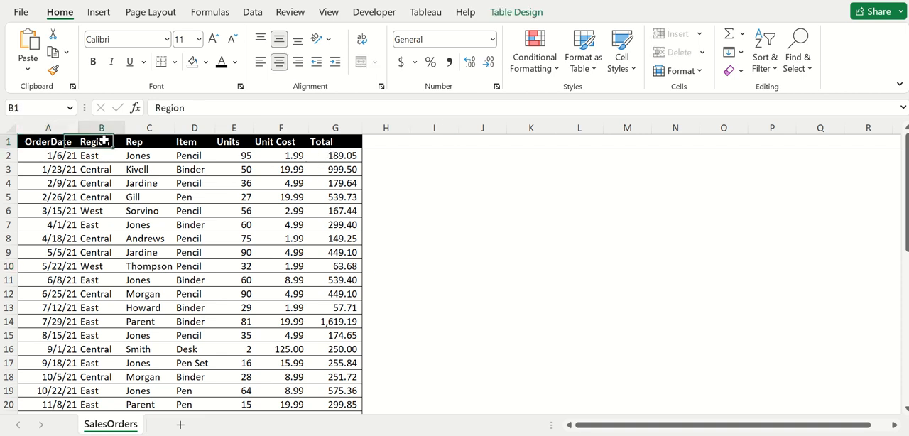
click(150, 142)
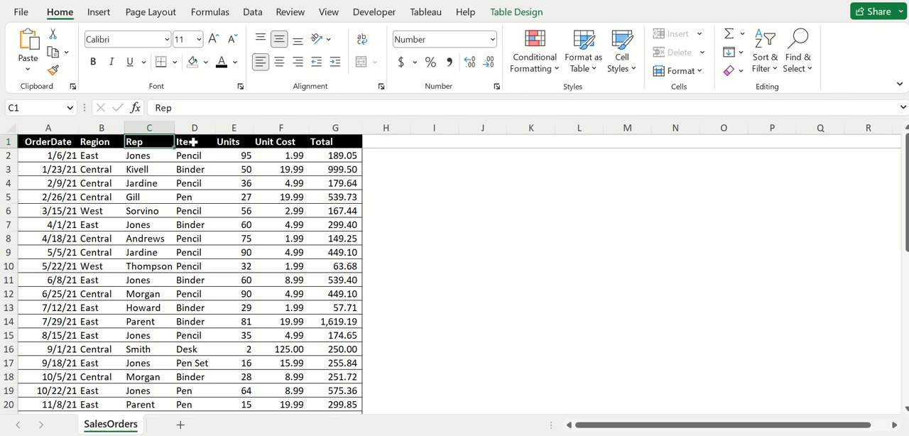
click(194, 141)
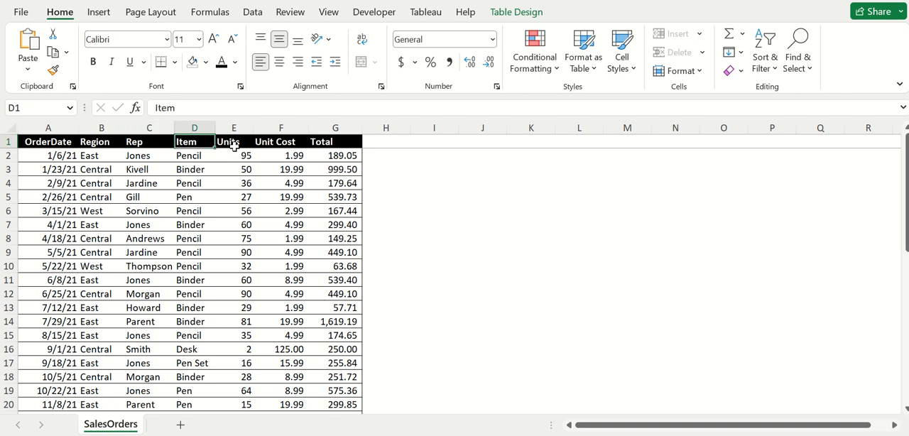
mouse_move(329, 141)
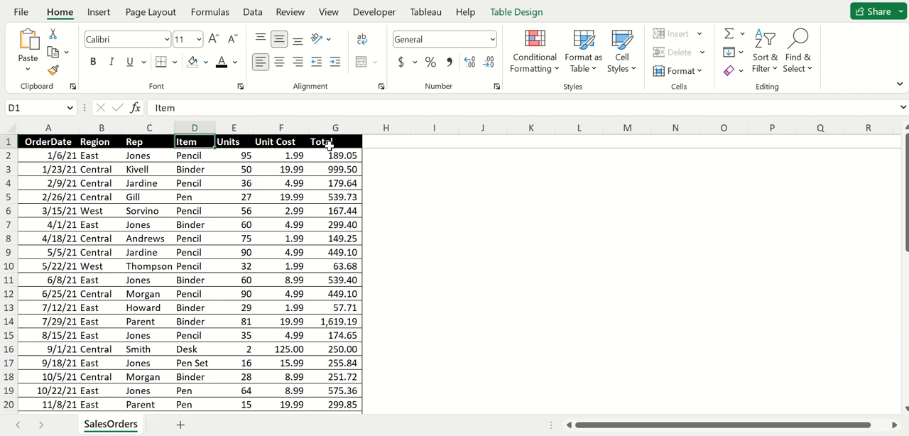
mouse_move(353, 232)
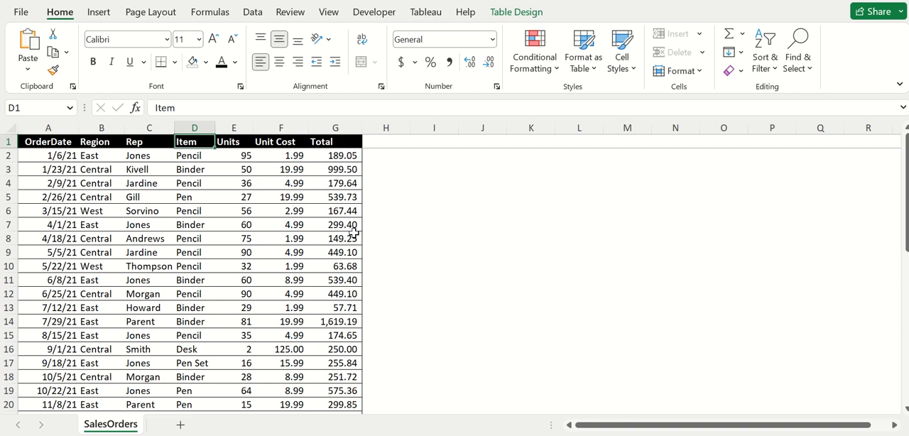
mouse_move(424, 358)
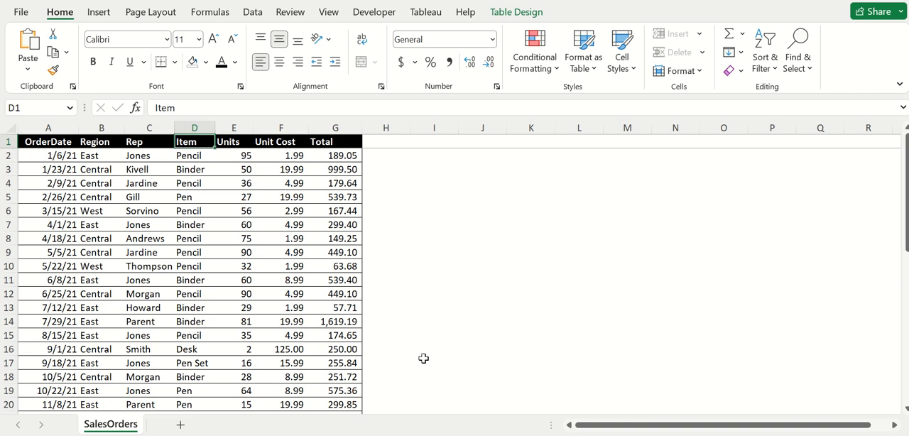
scroll(down, 3)
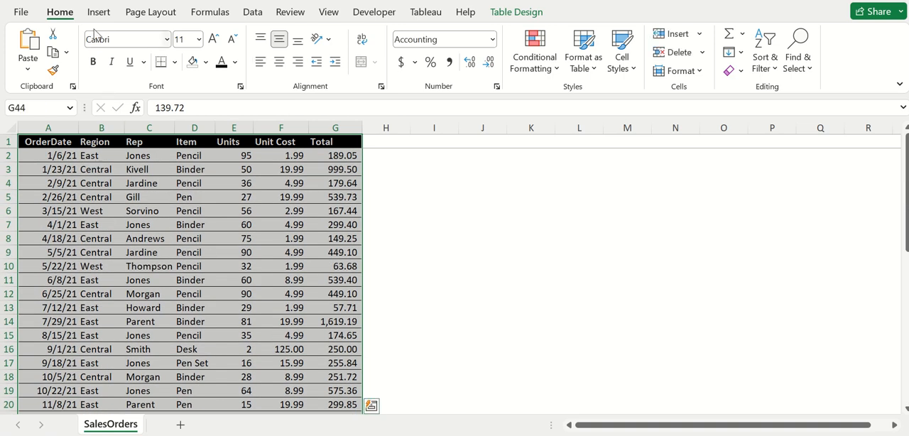
Start a PivotTable from Table1, destined for a new worksheet.
click(98, 12)
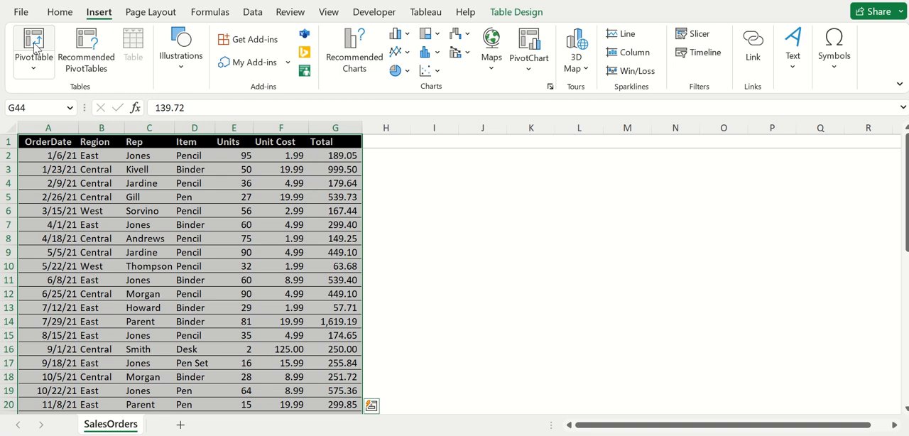
click(33, 44)
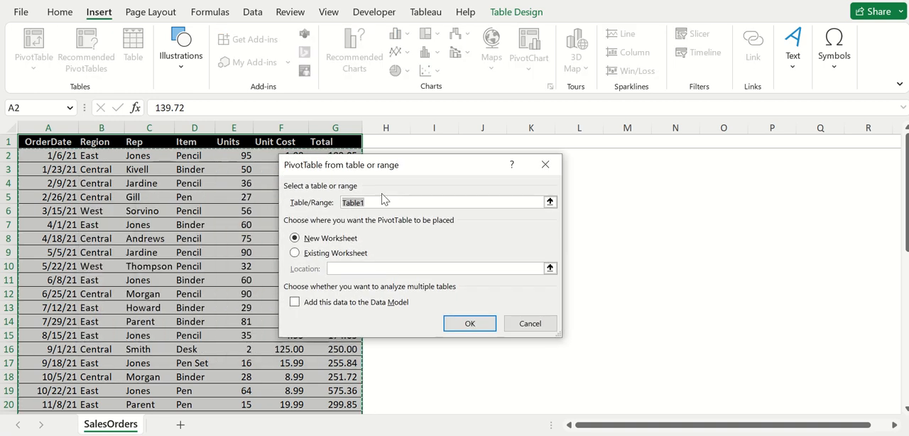
mouse_move(355, 226)
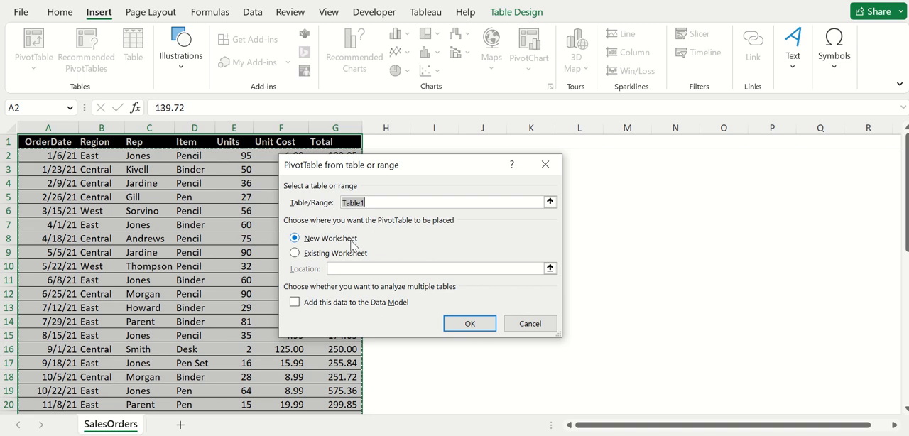
mouse_move(320, 261)
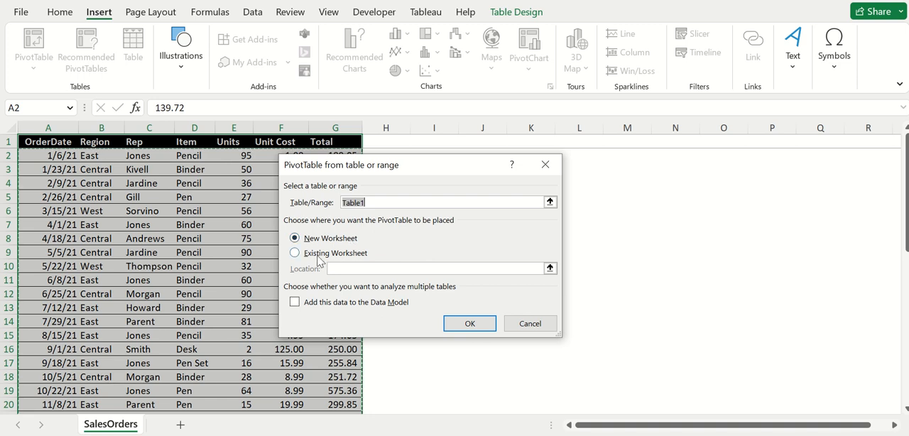
mouse_move(678, 238)
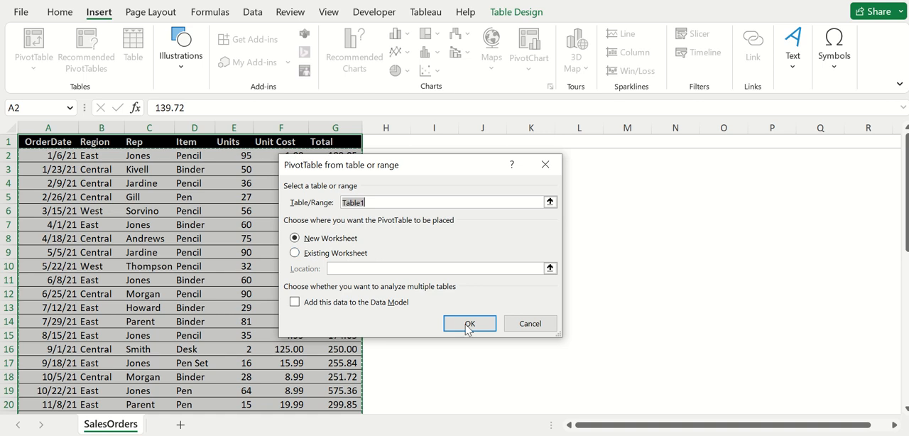
Create PivotTable3 on new Sheet3 and scroll the field list down to Total.
click(469, 323)
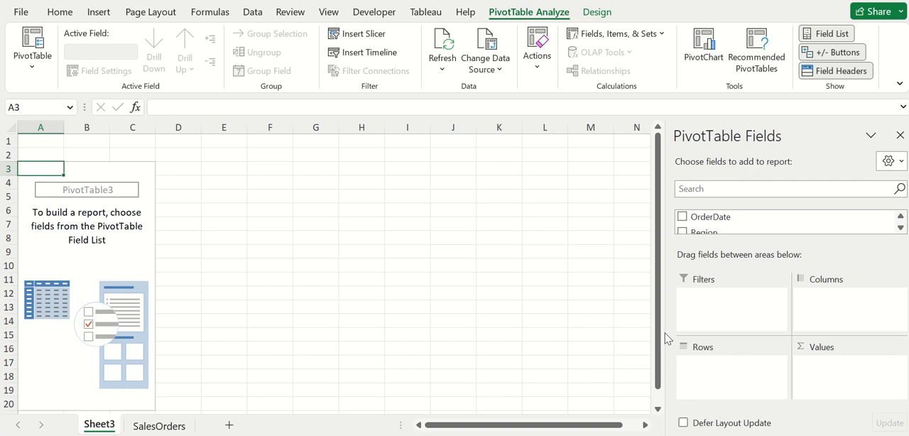
mouse_move(135, 337)
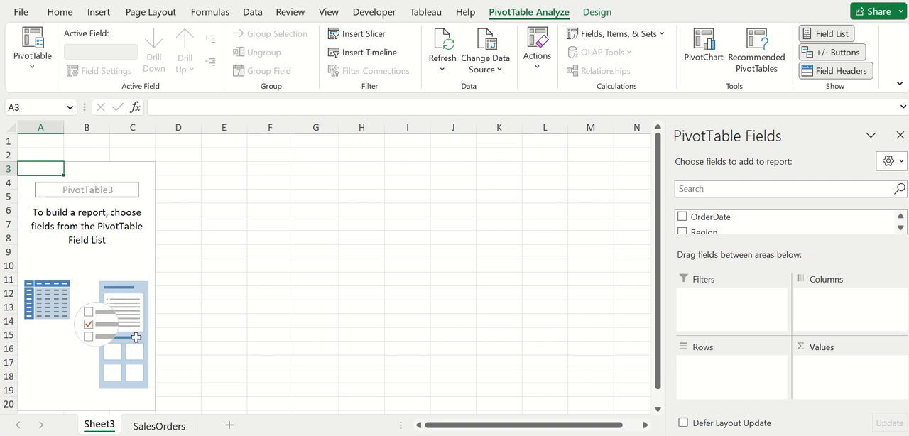
mouse_move(110, 187)
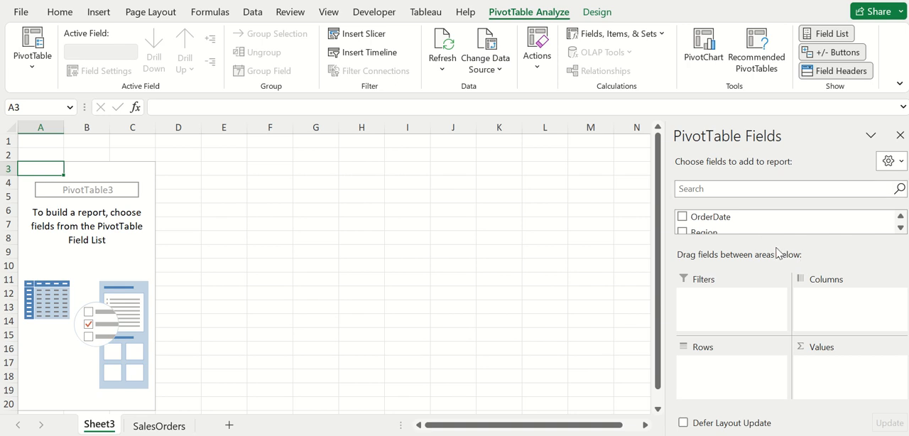
mouse_move(751, 248)
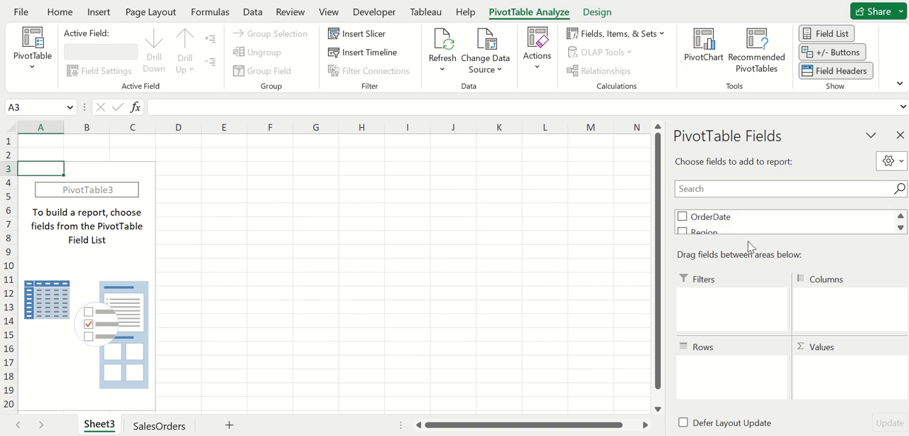
mouse_move(752, 257)
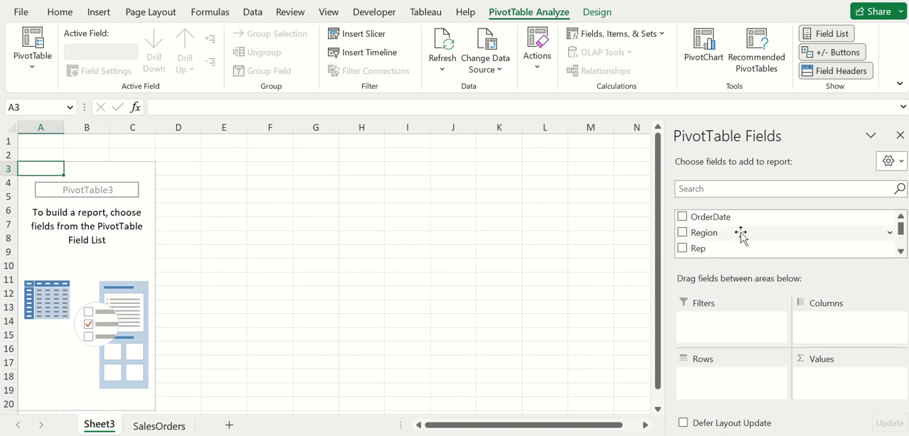
scroll(down, 3)
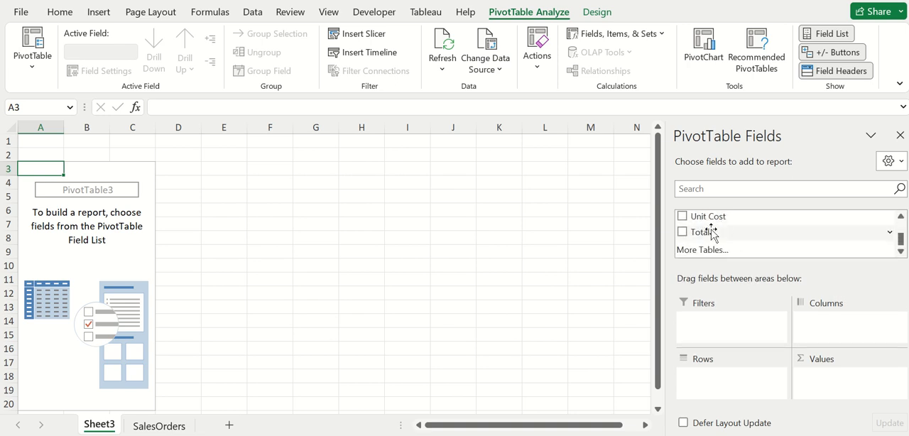
mouse_move(726, 241)
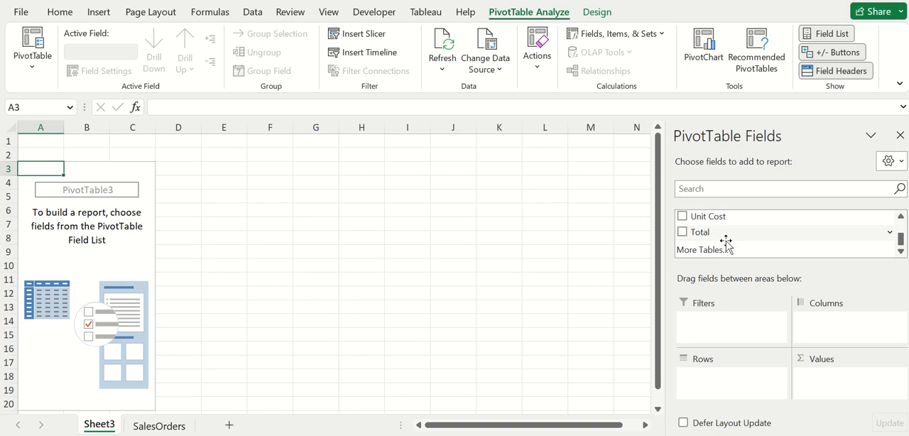
mouse_move(726, 366)
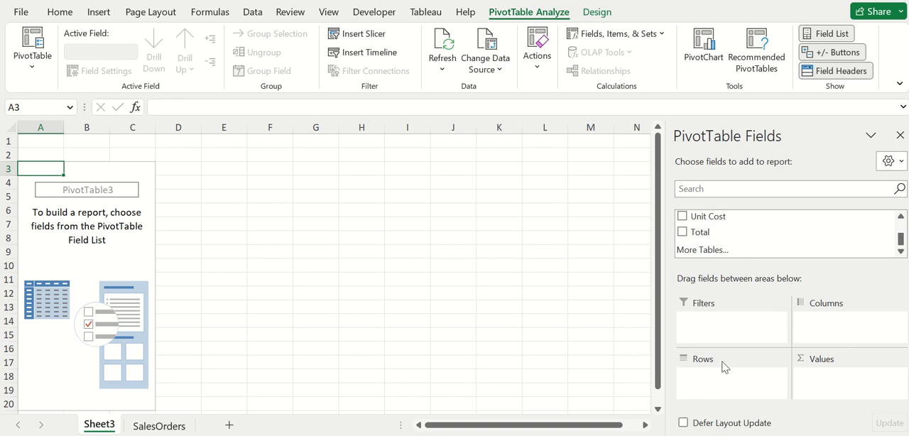
mouse_move(807, 369)
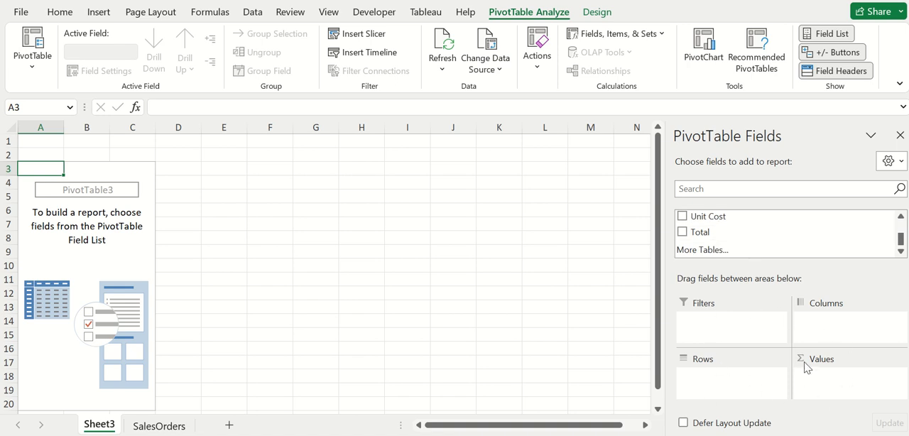
mouse_move(756, 271)
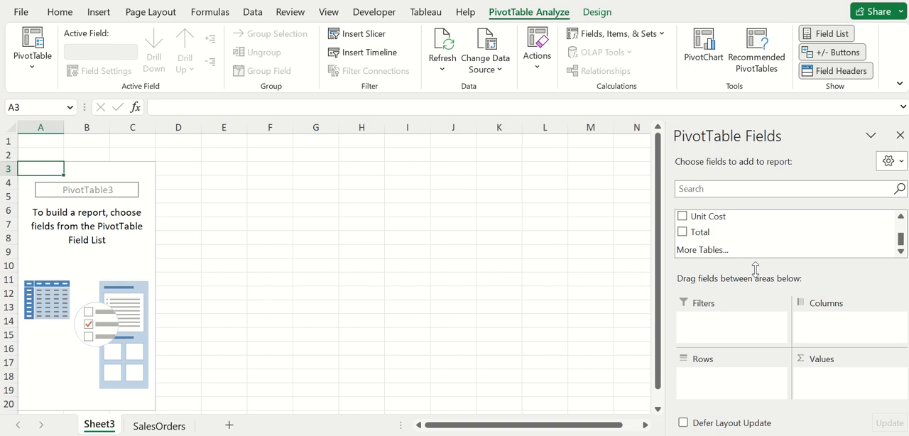
mouse_move(726, 257)
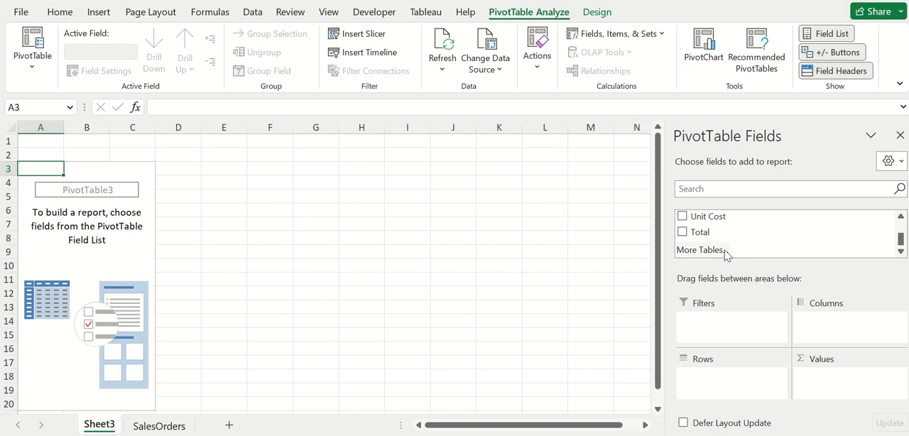
mouse_move(728, 235)
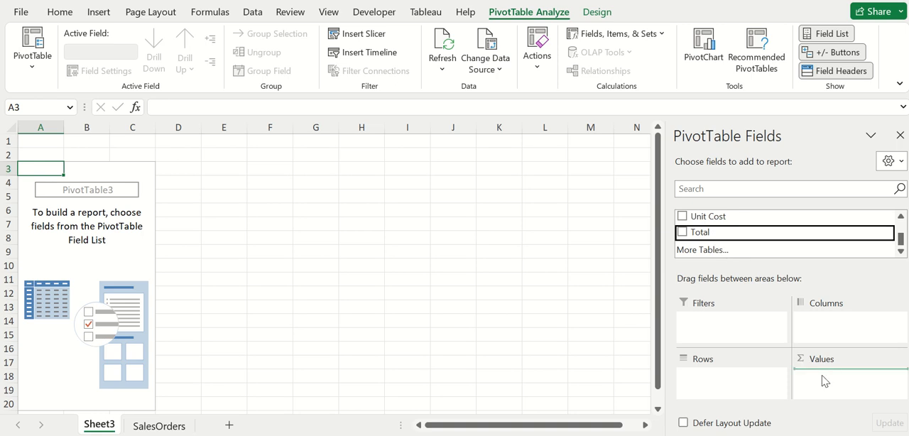
Add Total to Values and Item to Rows, then inspect the Binder and Desk totals.
click(682, 231)
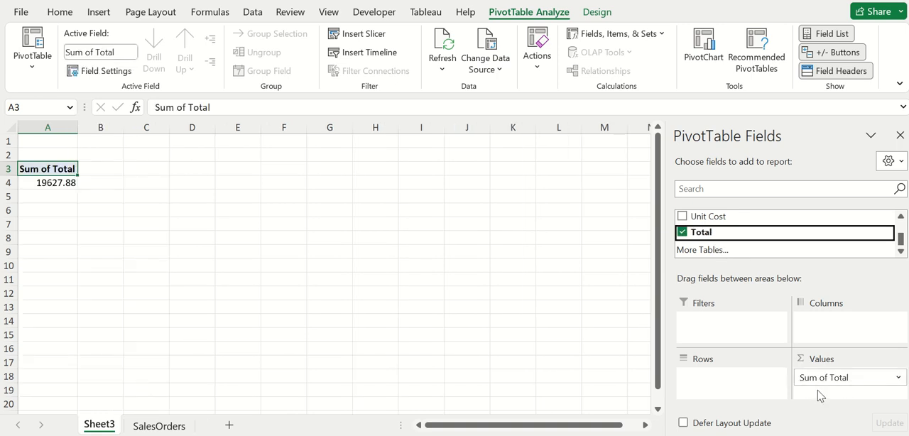
mouse_move(838, 399)
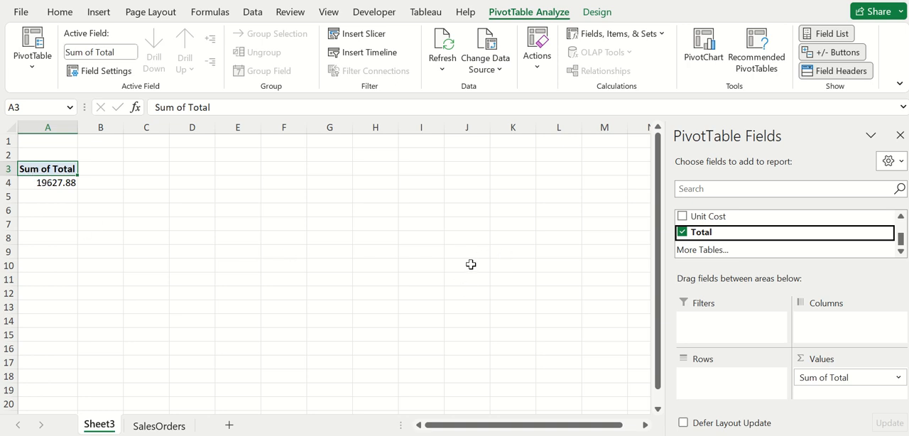
mouse_move(453, 262)
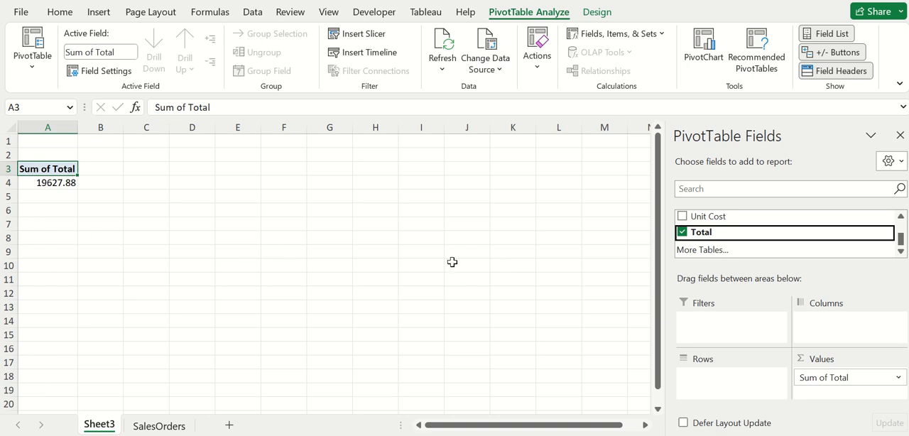
mouse_move(801, 355)
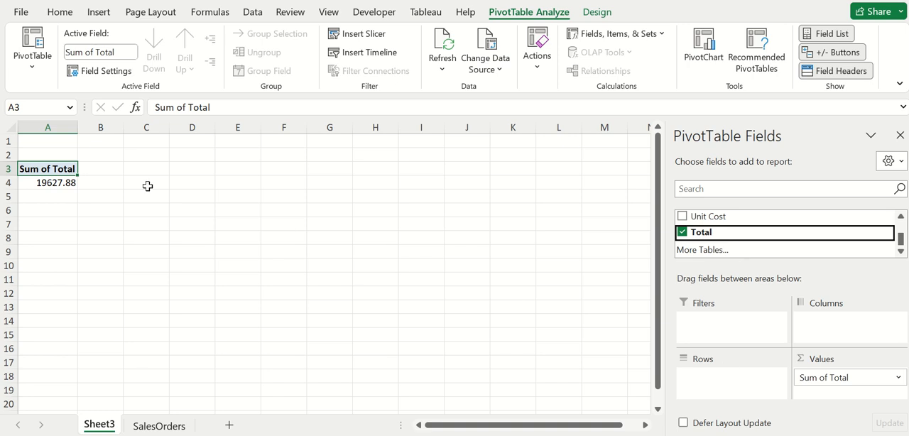
mouse_move(612, 236)
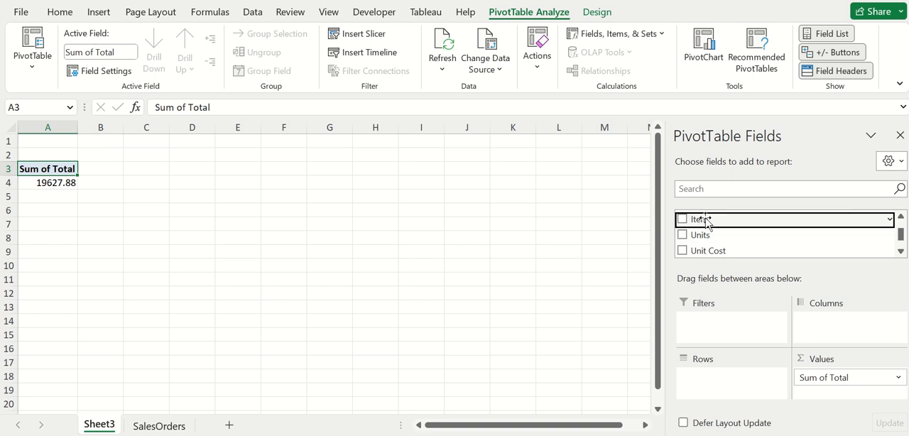
click(681, 219)
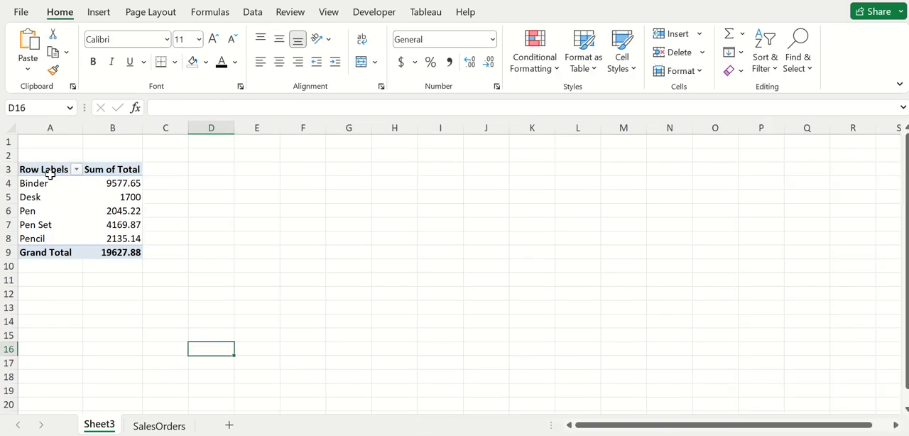
click(43, 170)
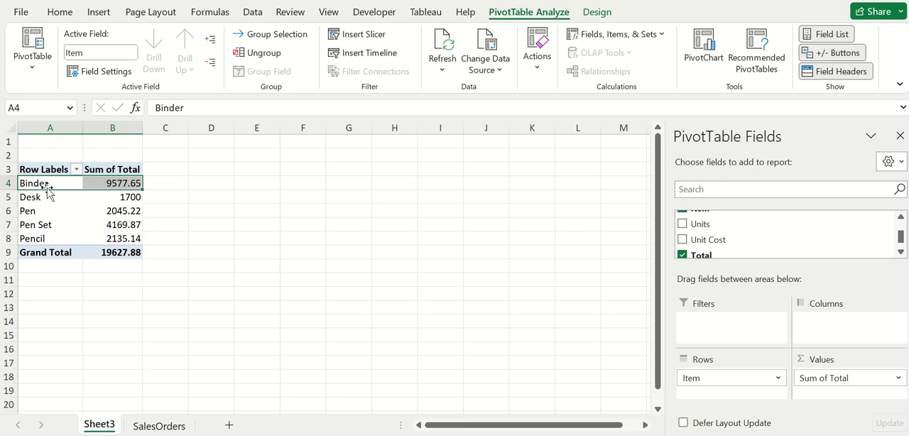
mouse_move(44, 228)
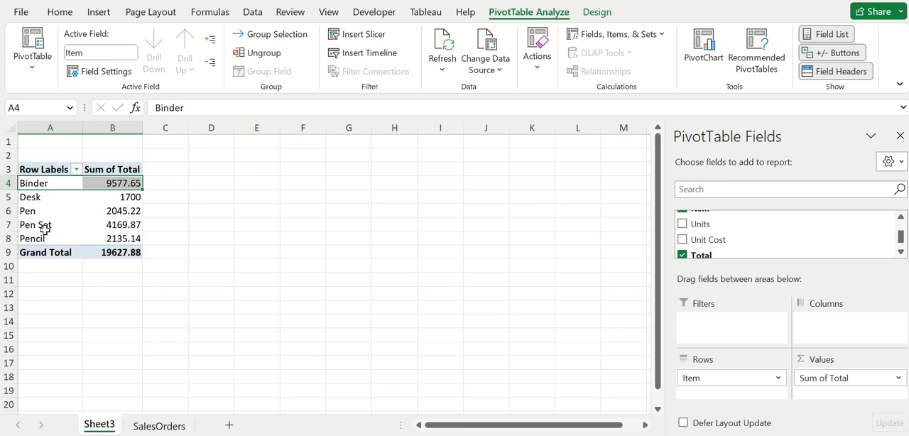
mouse_move(121, 169)
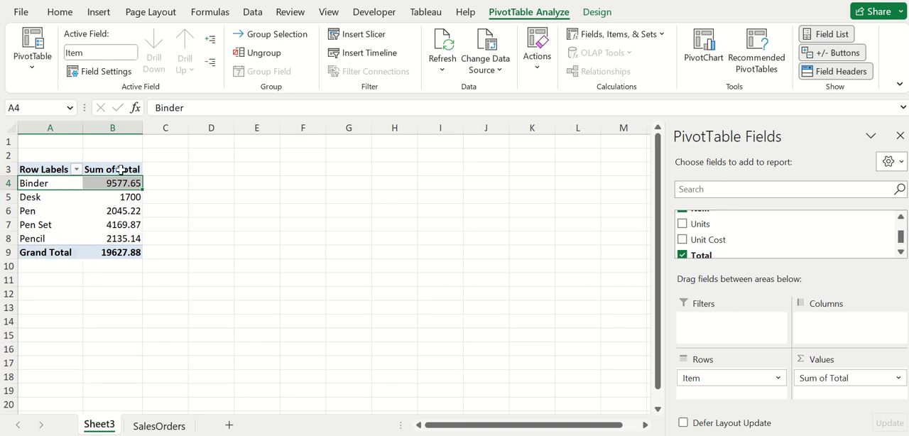
click(112, 183)
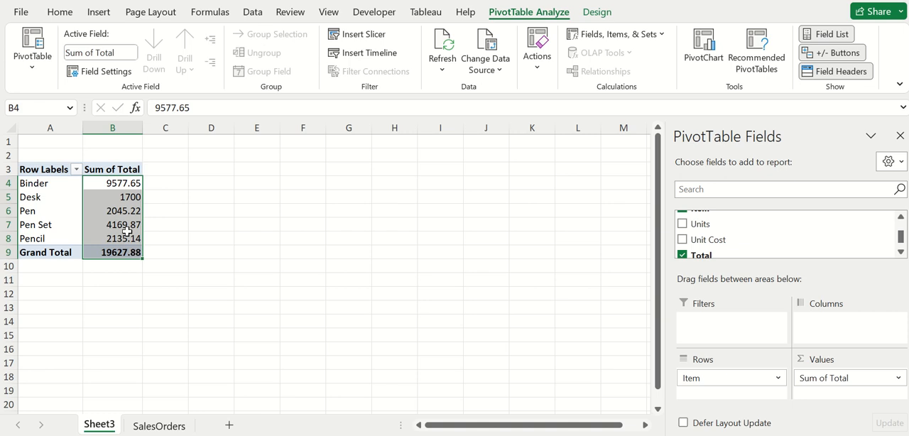
mouse_move(38, 184)
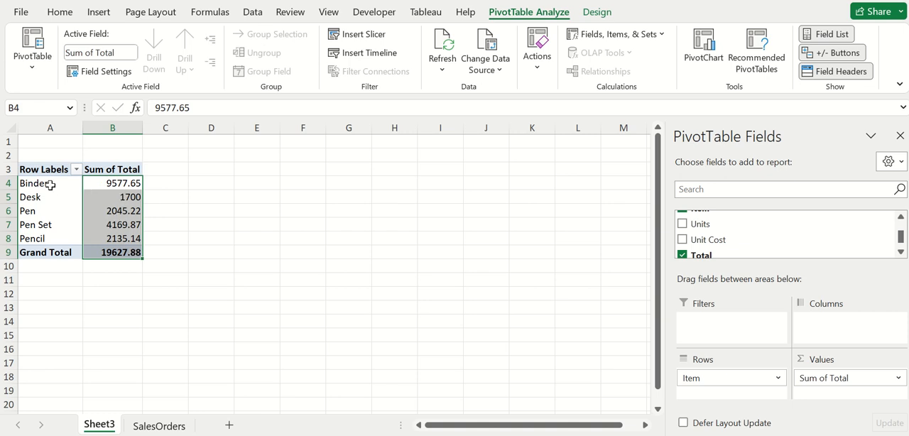
click(50, 182)
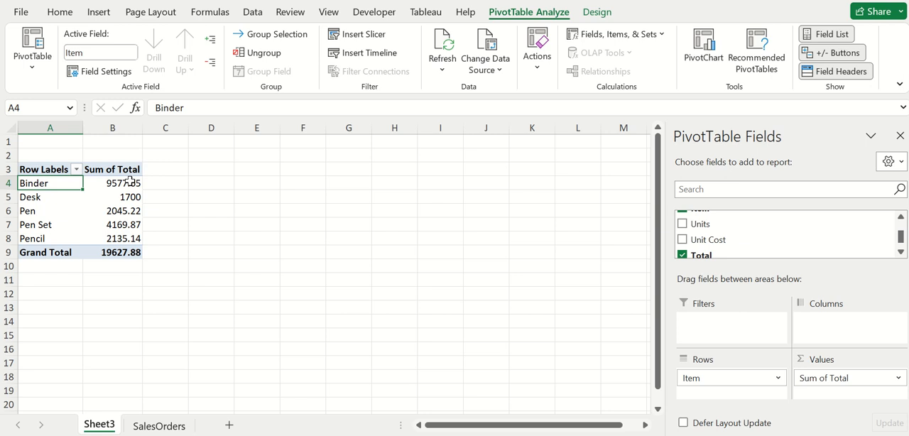
click(112, 197)
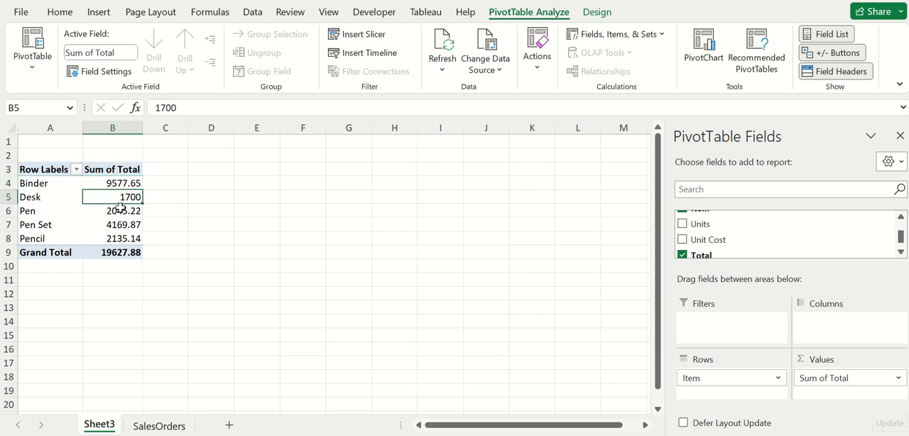
click(44, 169)
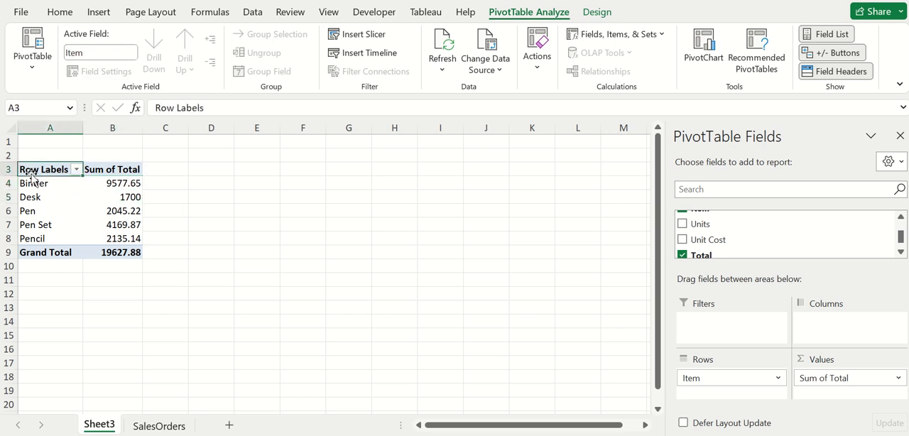
mouse_move(105, 213)
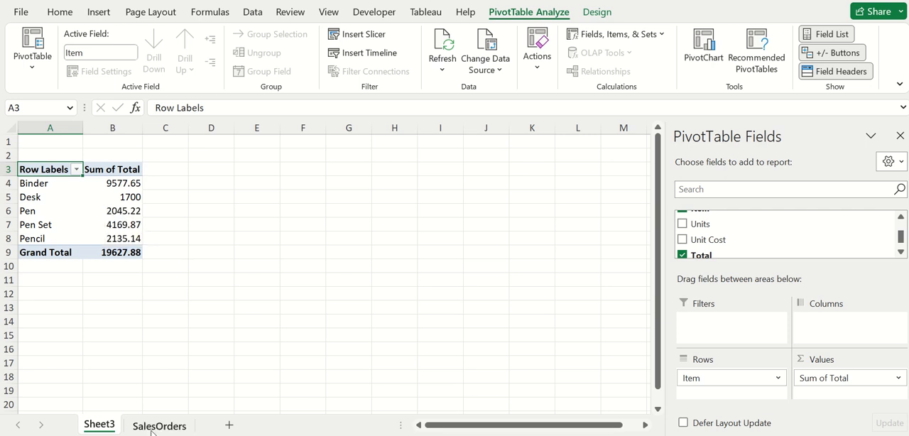
click(159, 425)
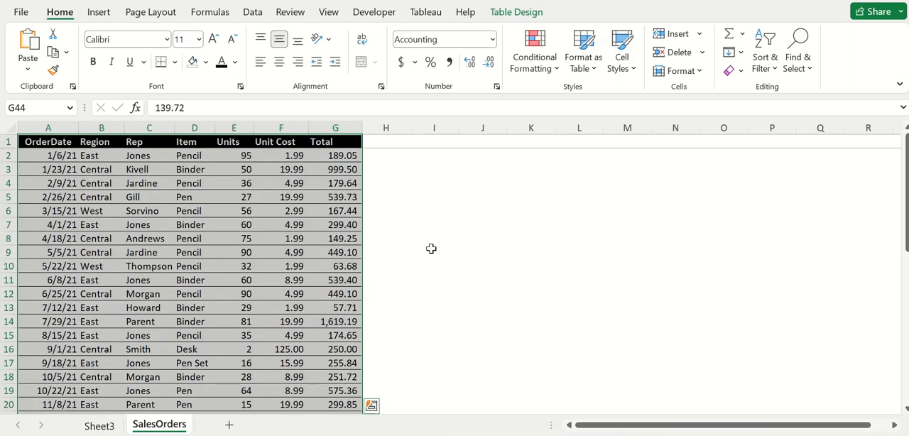
click(434, 251)
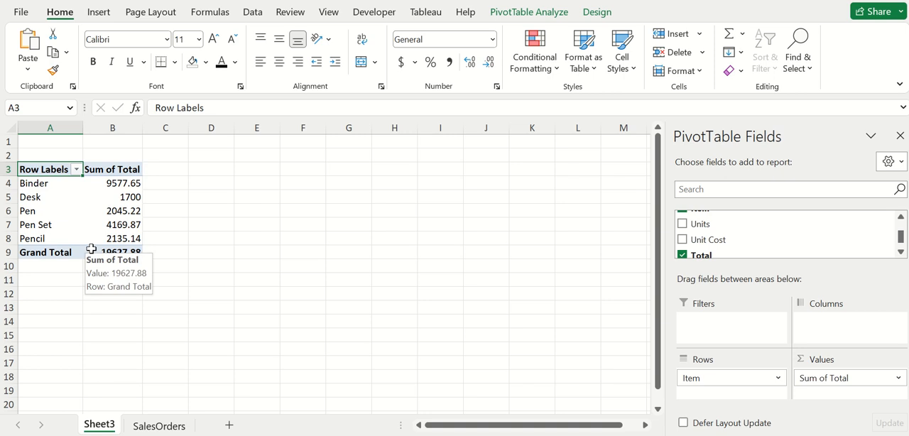
mouse_move(82, 266)
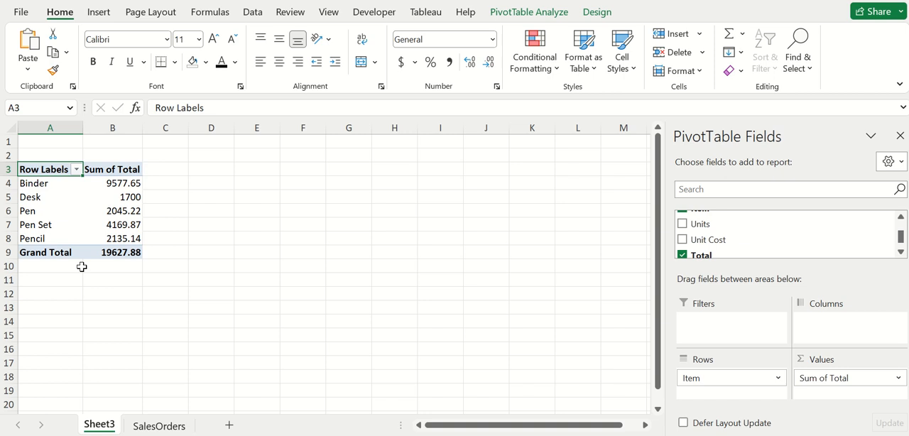
mouse_move(179, 303)
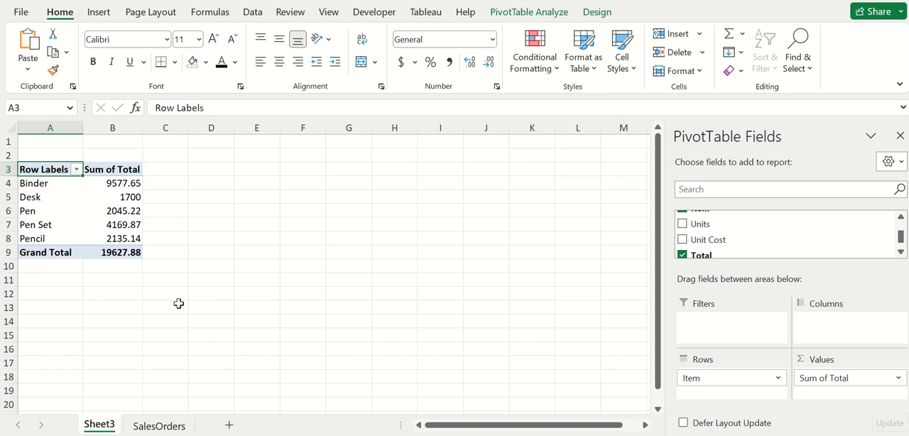
mouse_move(120, 220)
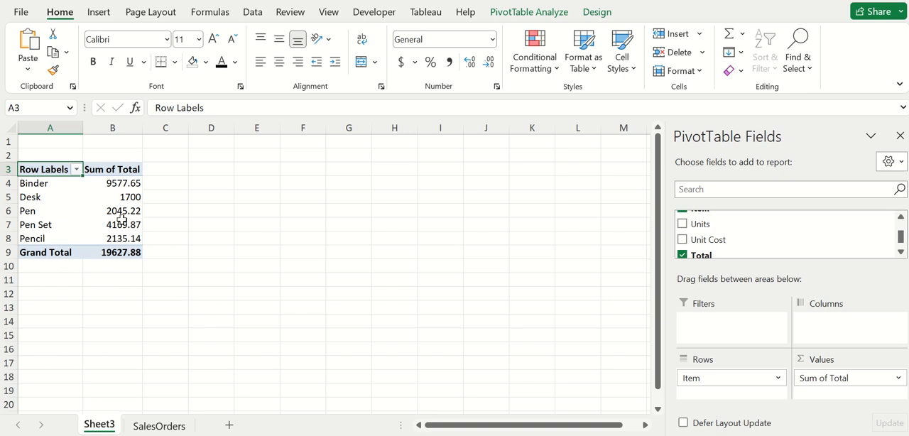
mouse_move(118, 210)
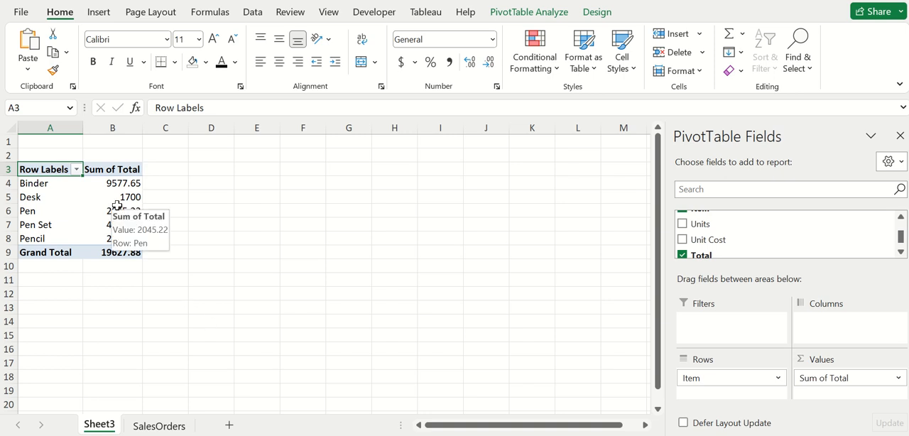
mouse_move(591, 275)
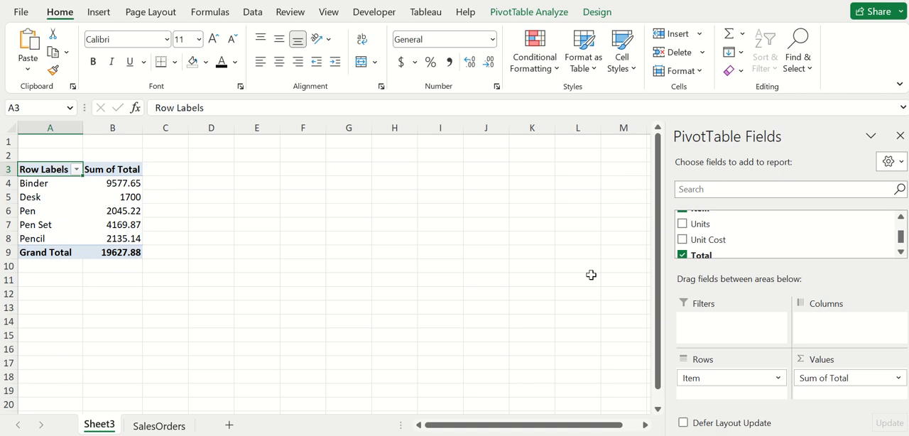
mouse_move(824, 367)
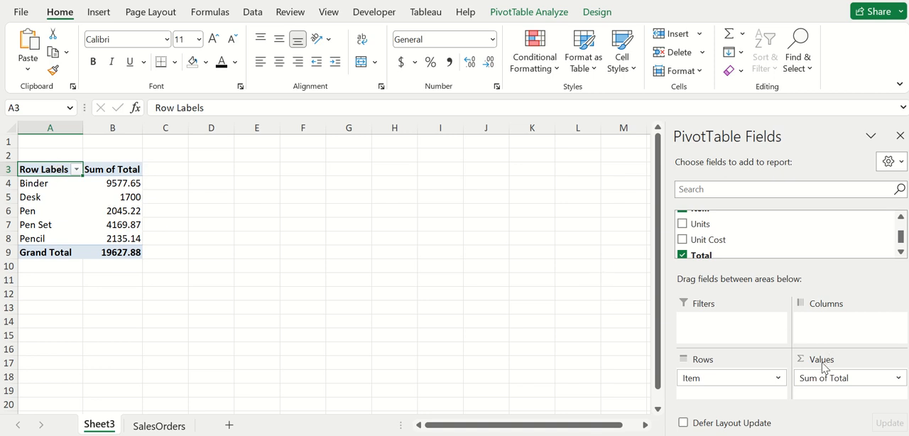
mouse_move(716, 378)
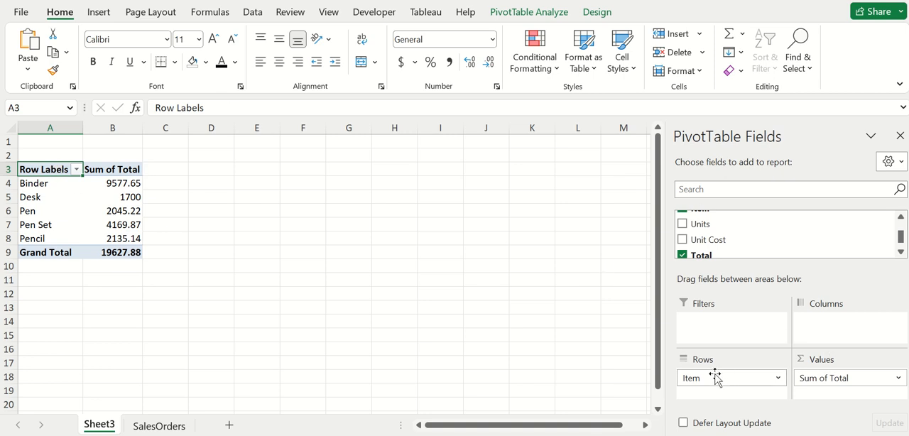
mouse_move(716, 403)
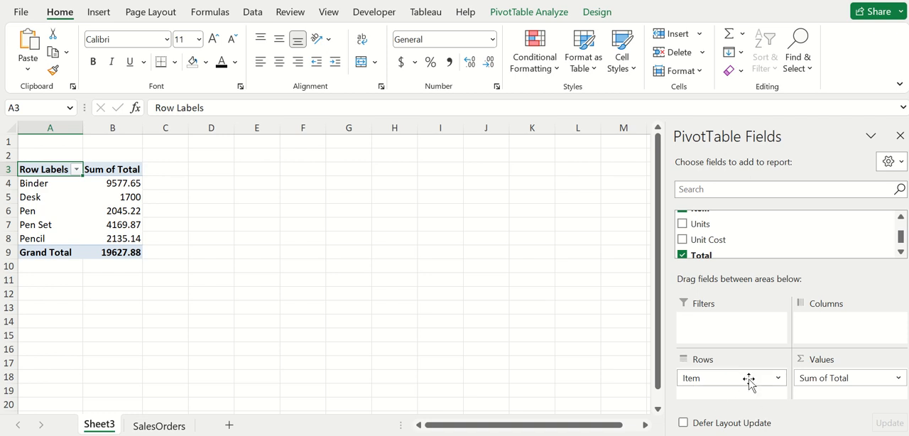
mouse_move(720, 323)
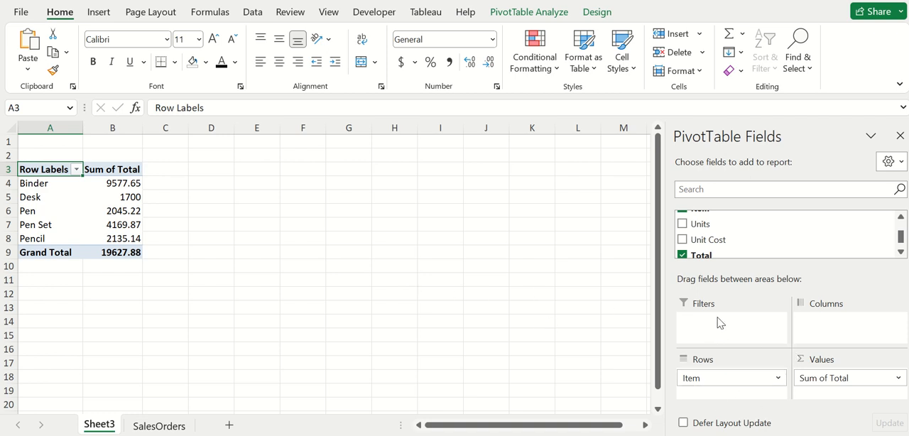
scroll(up, 3)
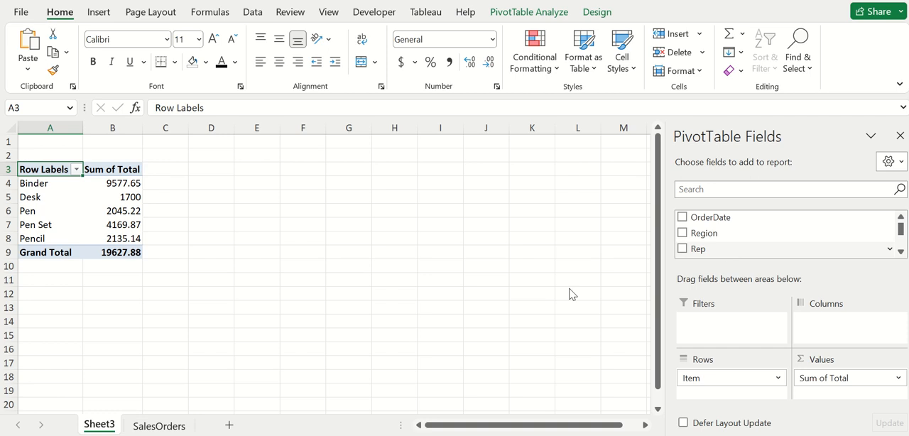
click(159, 426)
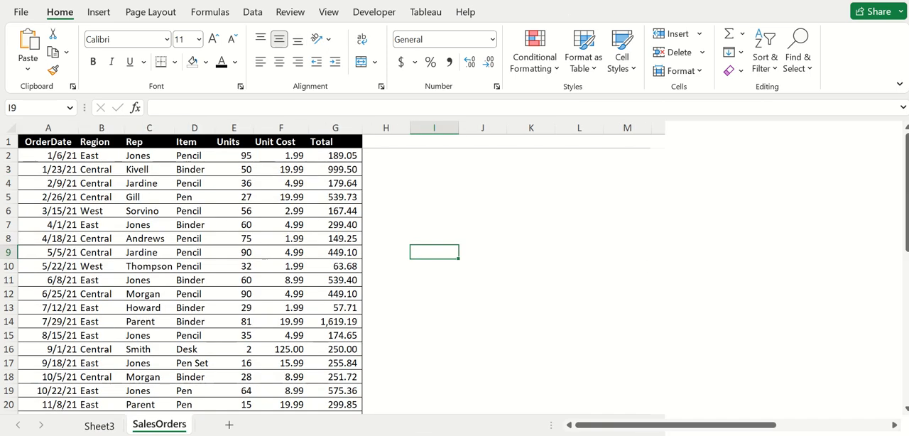
click(102, 197)
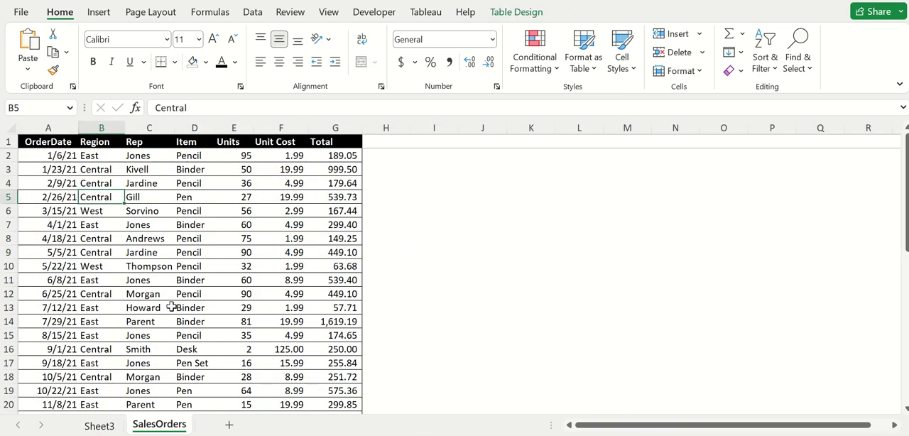
click(101, 141)
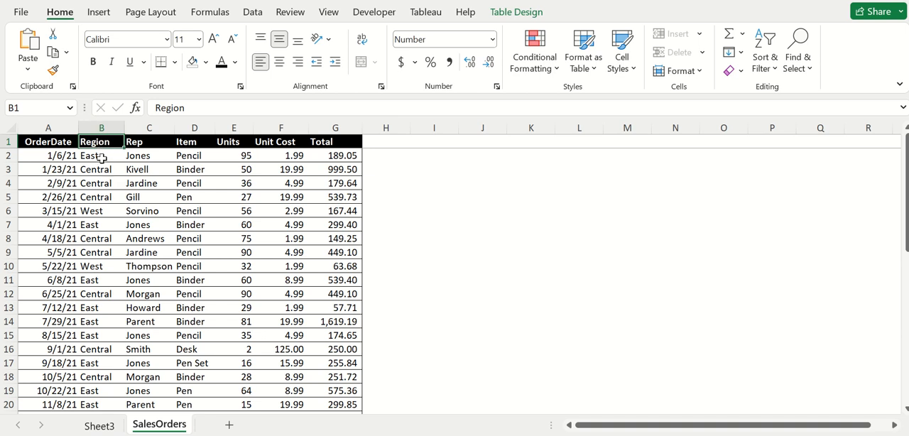
click(101, 155)
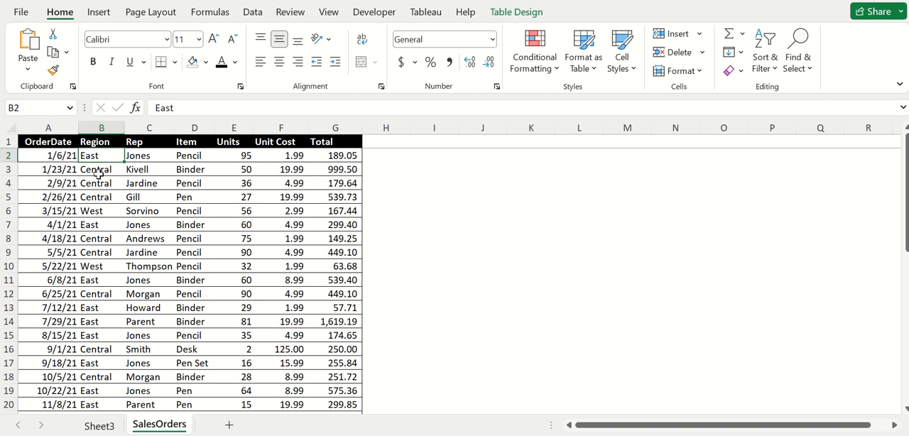
click(99, 426)
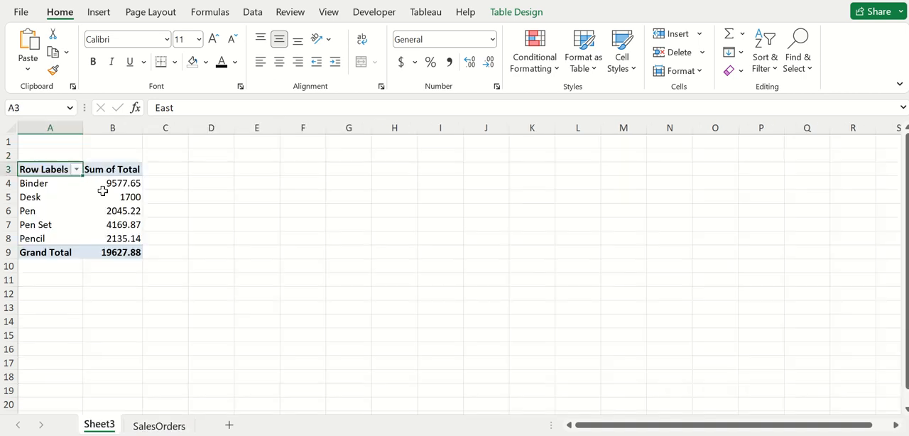
click(50, 142)
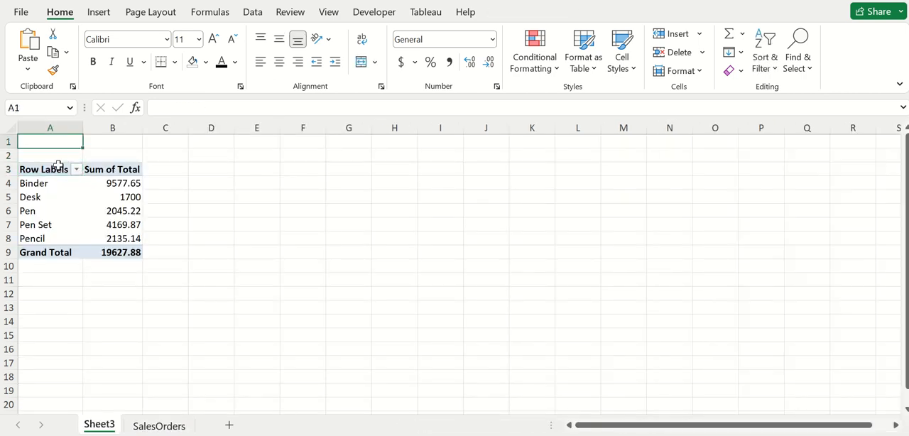
Add Region as a report filter set to (All), then select the summed Total values.
click(43, 170)
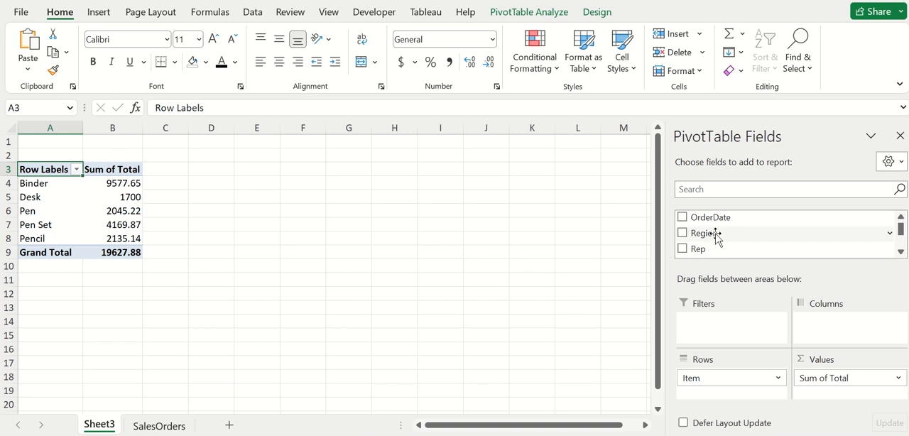
click(682, 233)
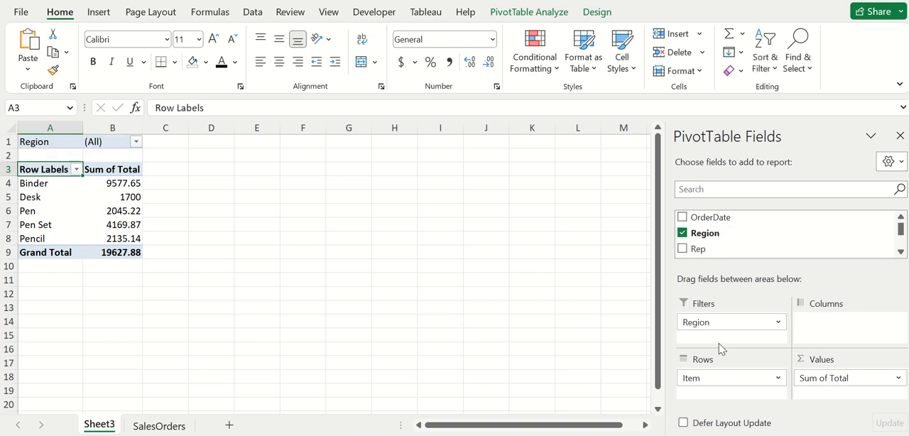
drag(112, 184, 112, 210)
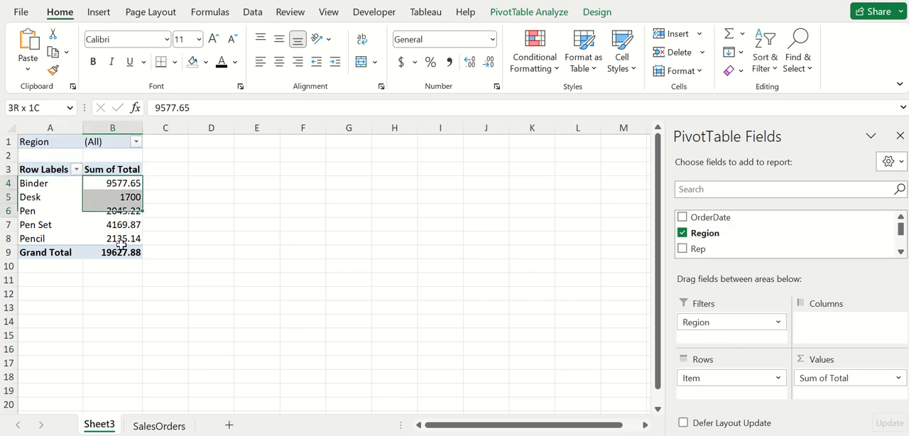
click(112, 183)
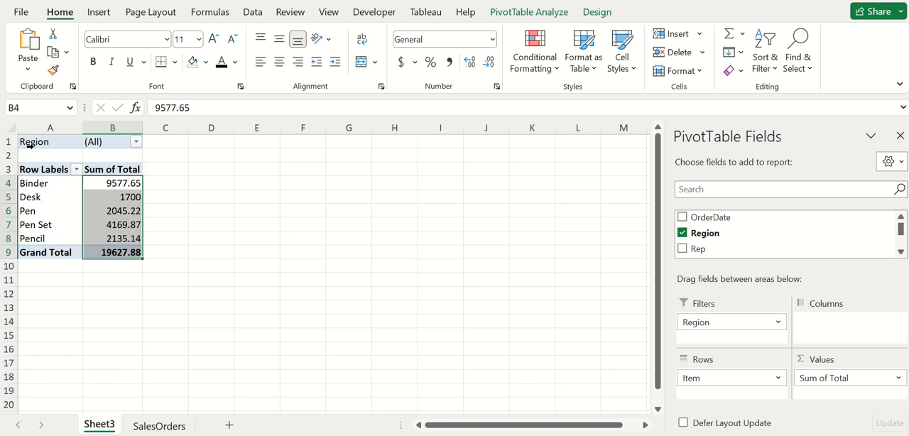
click(136, 141)
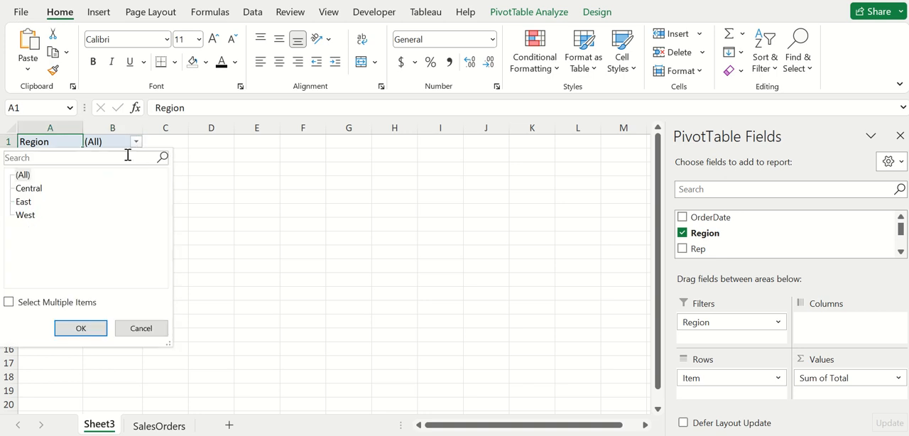
click(28, 187)
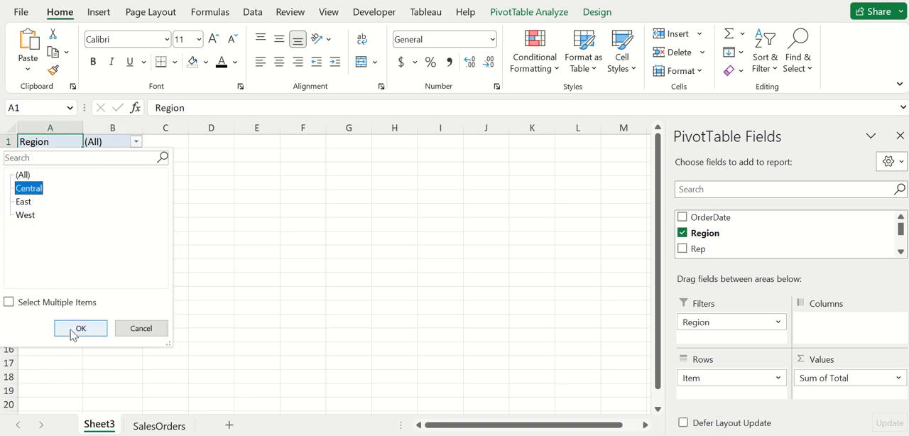
click(80, 328)
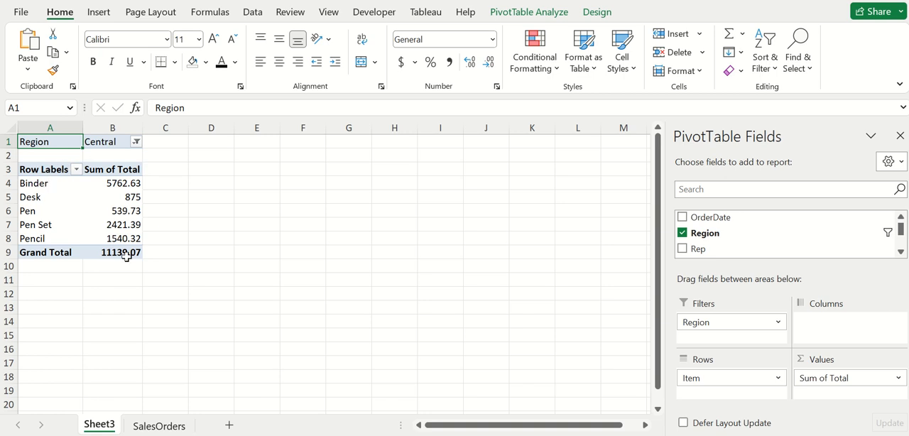
mouse_move(48, 184)
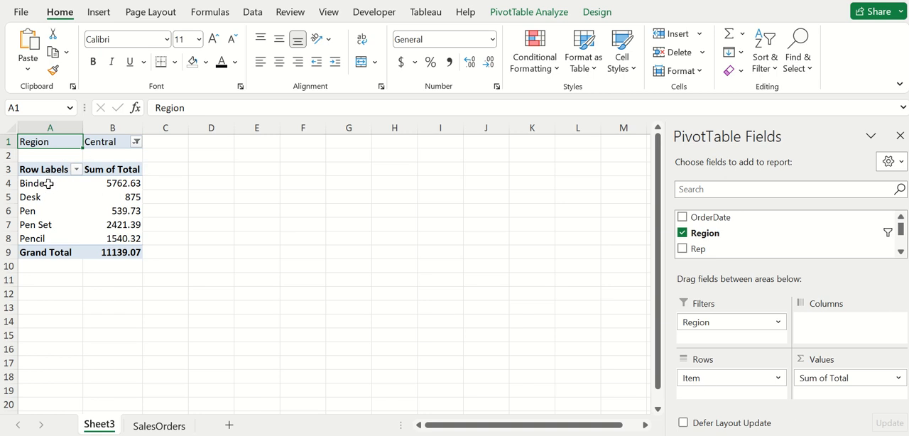
click(112, 183)
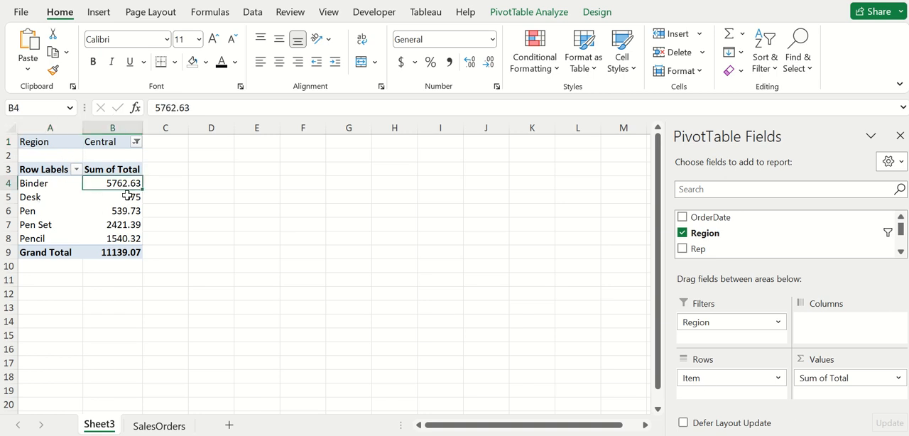
click(113, 211)
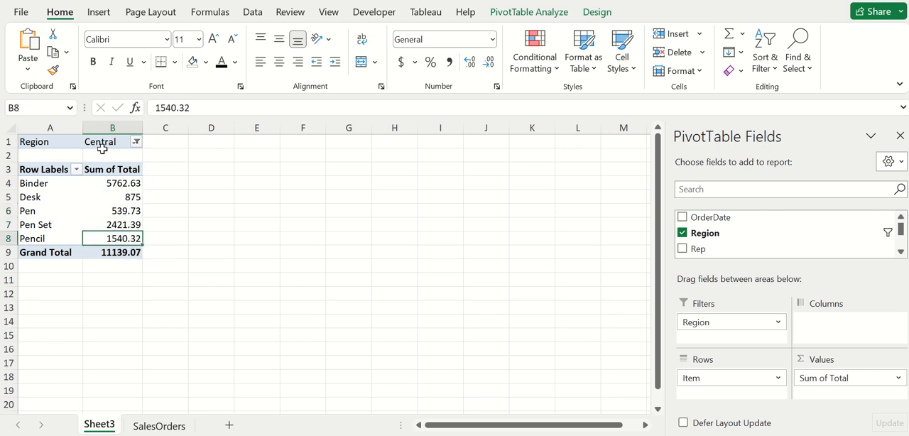
click(136, 141)
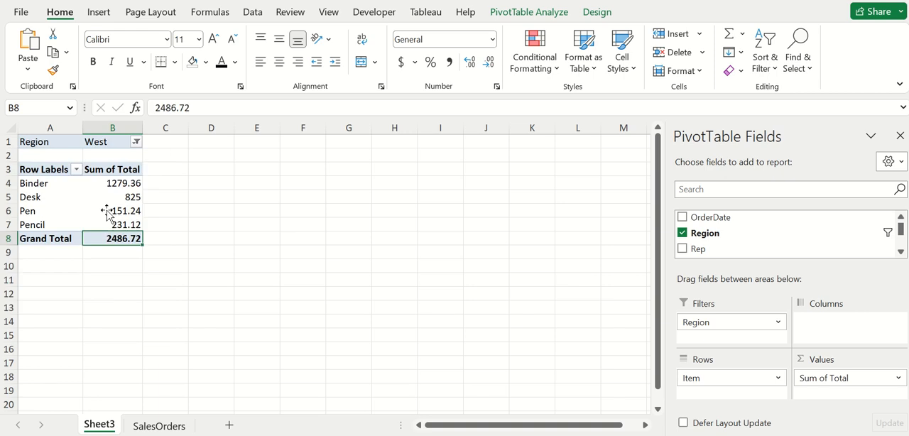
click(135, 141)
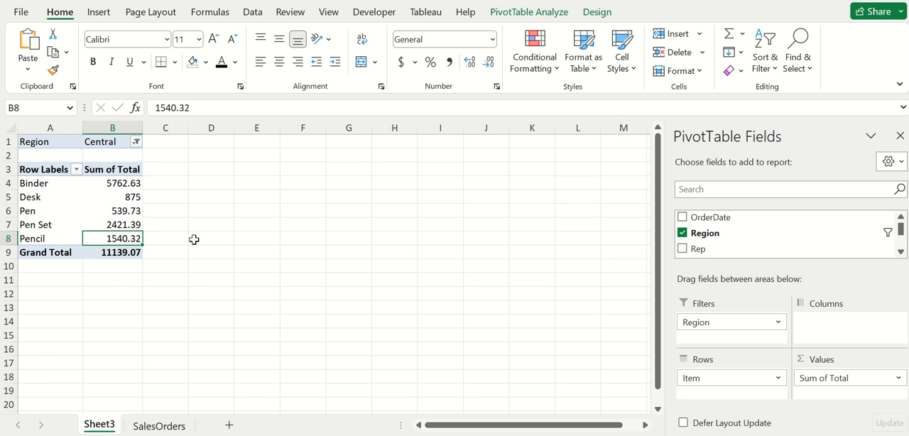
mouse_move(809, 247)
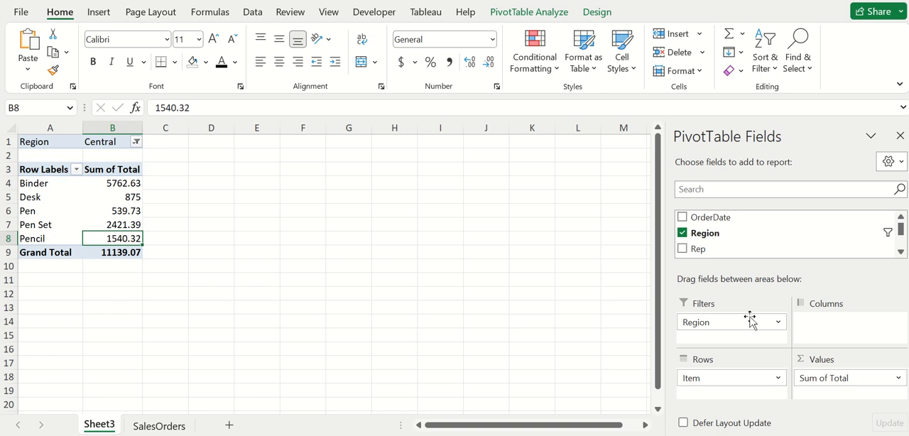
mouse_move(304, 281)
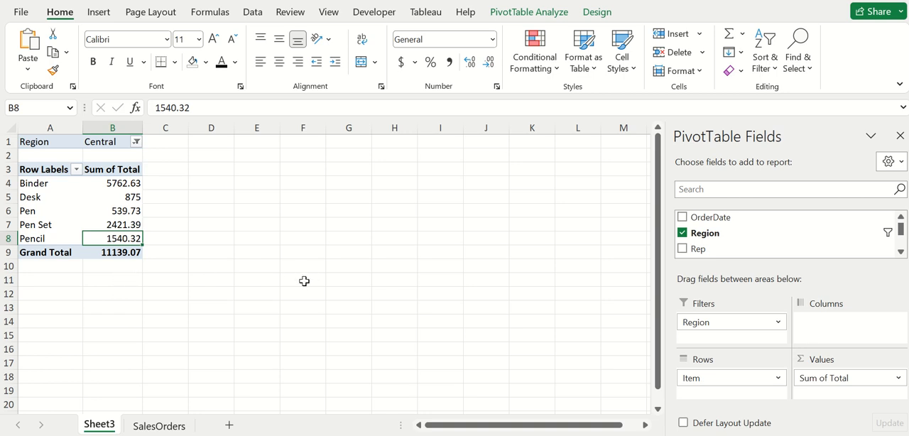
mouse_move(418, 243)
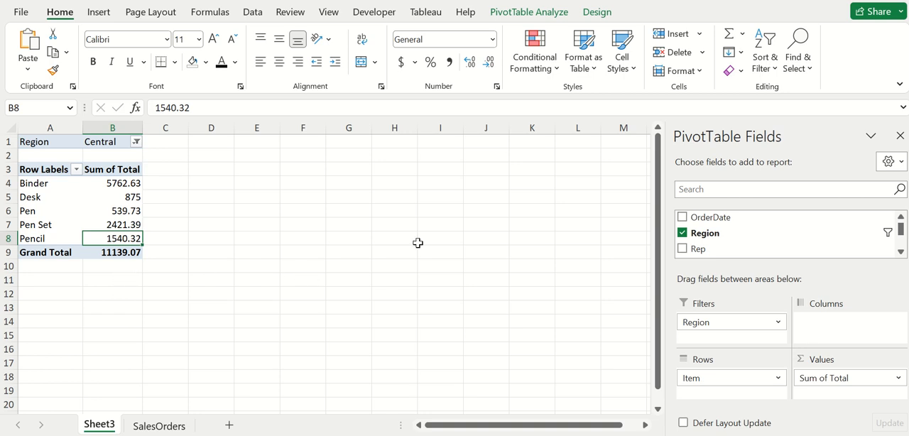
mouse_move(496, 334)
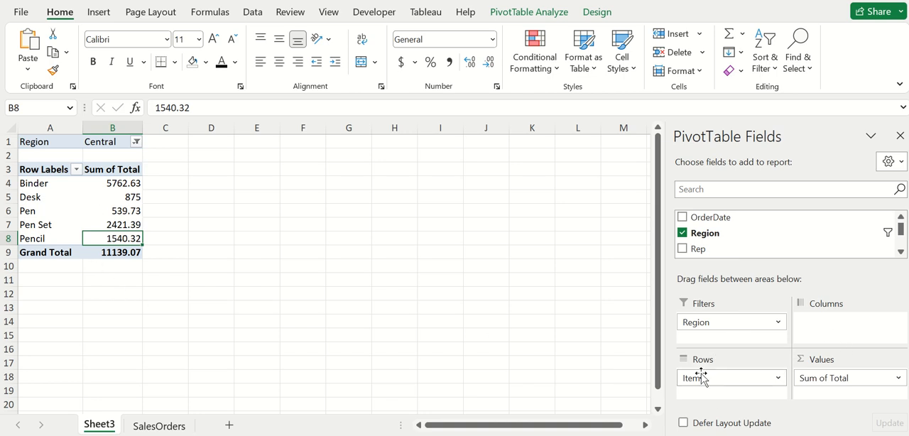
mouse_move(180, 279)
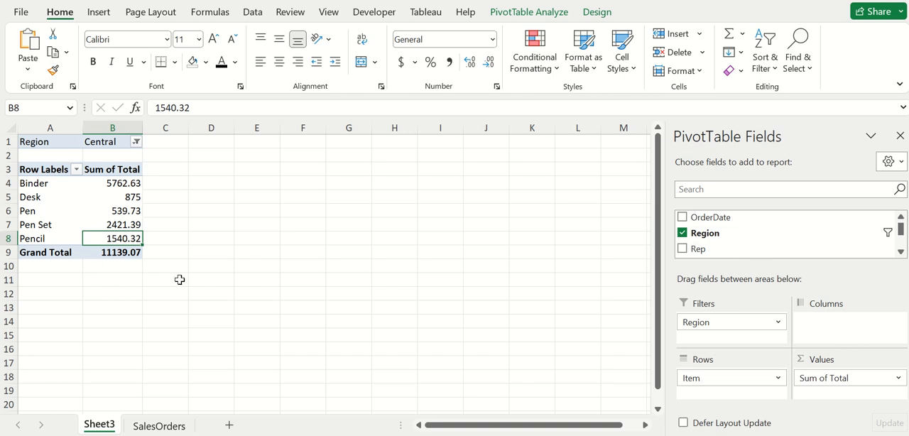
mouse_move(37, 271)
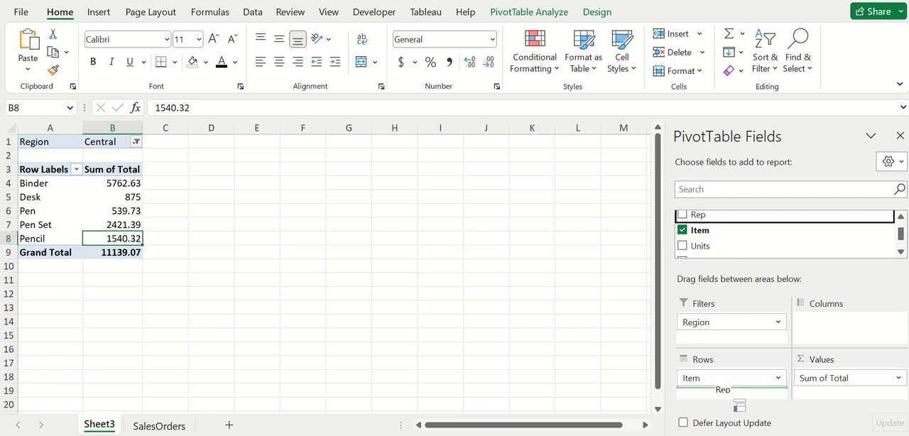
Add Rep beneath Item in Rows, then collapse and re-expand the Binder group.
click(683, 214)
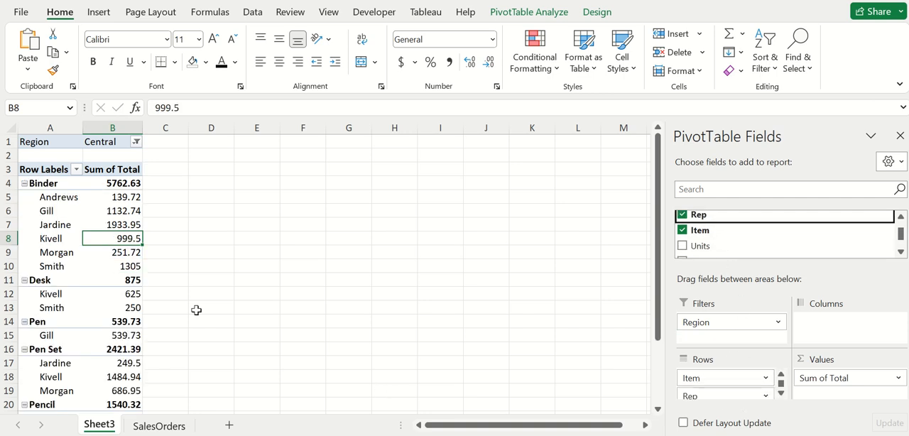
click(23, 184)
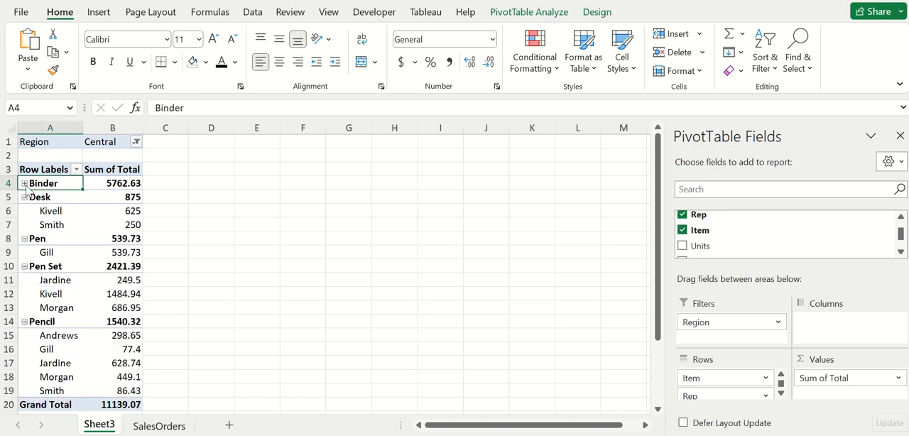
click(24, 182)
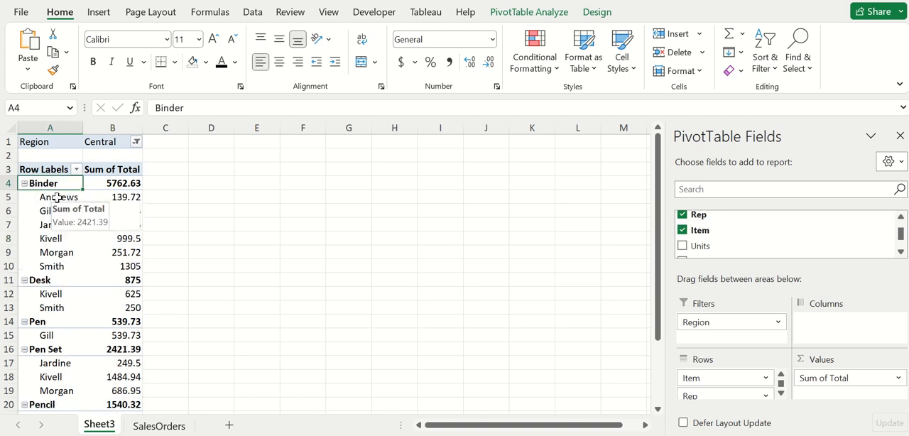
click(50, 196)
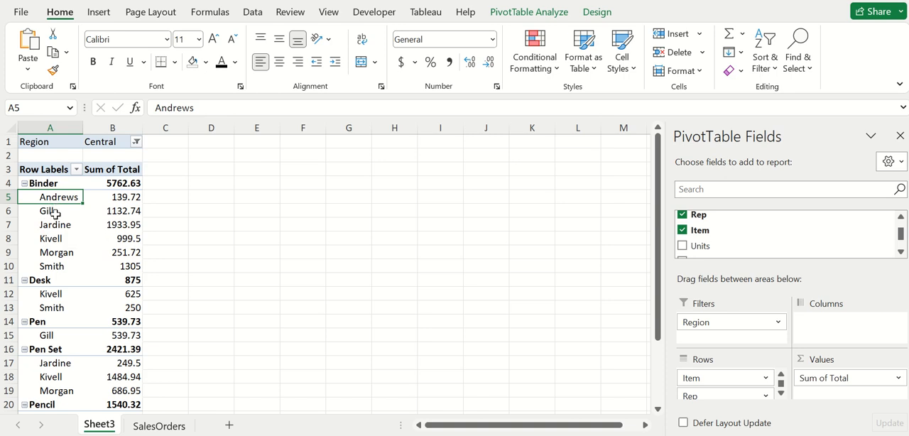
click(112, 197)
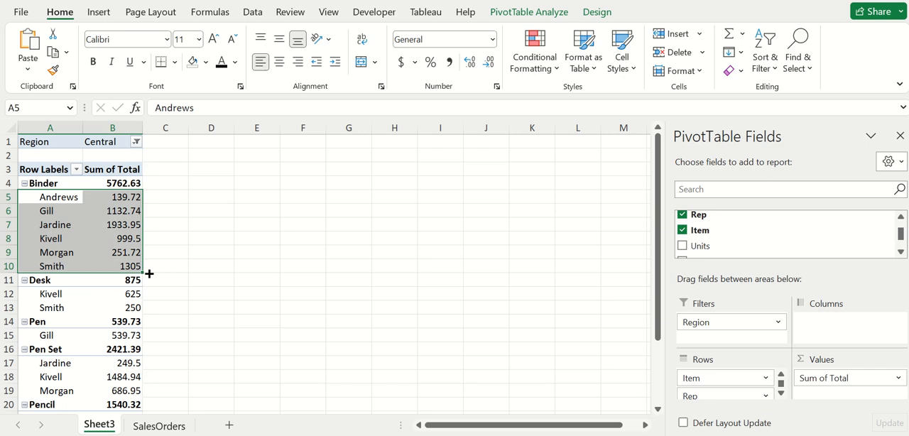
mouse_move(190, 243)
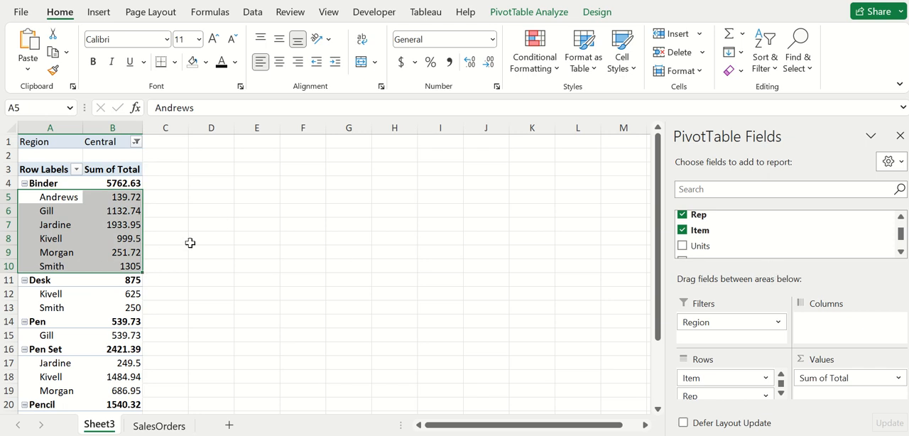
mouse_move(111, 183)
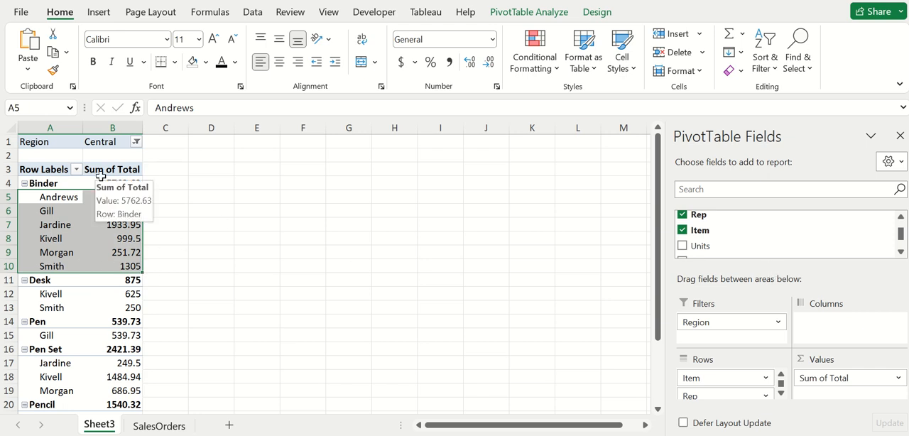
click(45, 183)
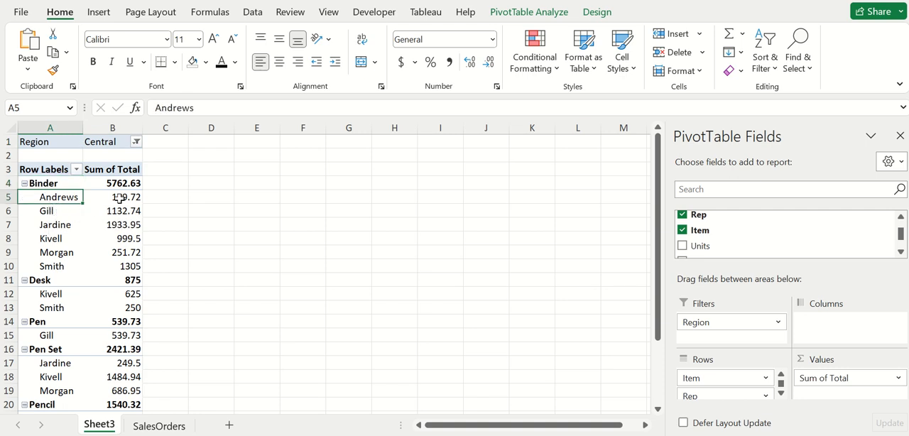
click(112, 196)
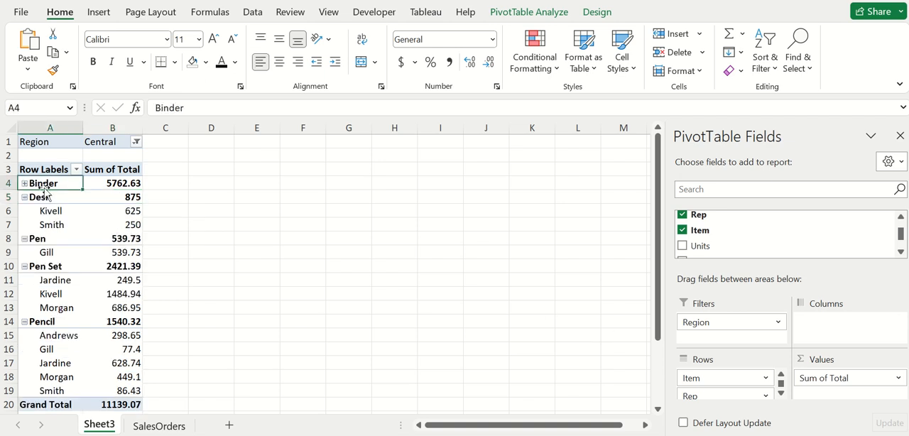
click(24, 183)
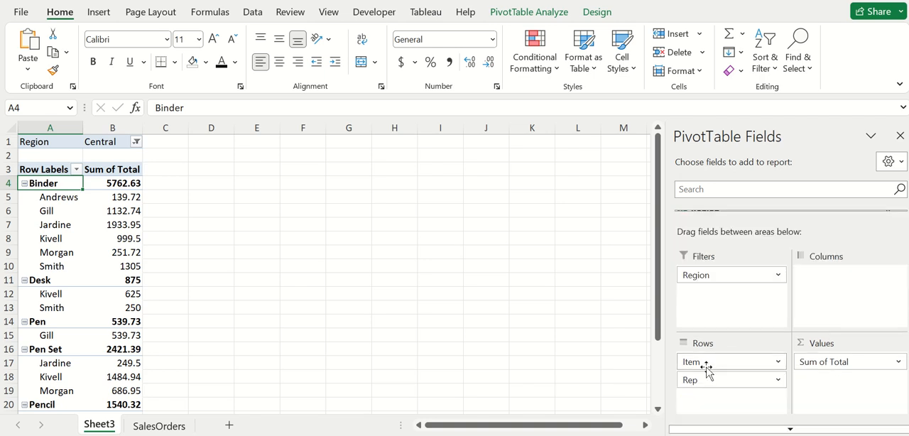
mouse_move(711, 382)
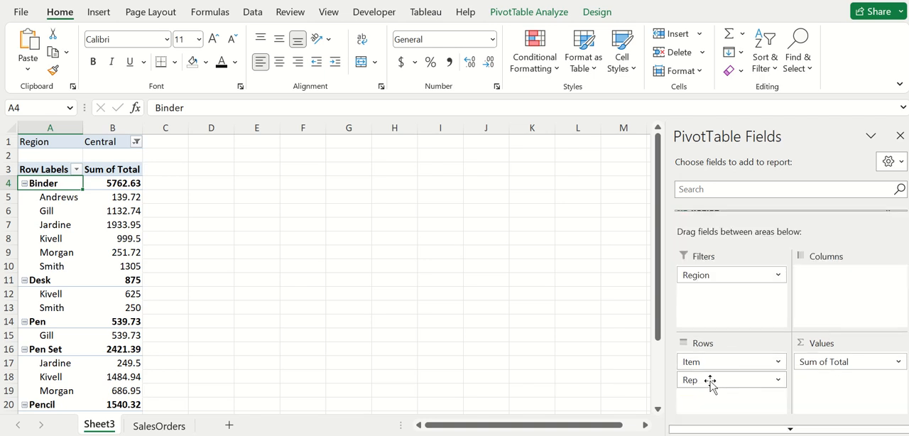
drag(689, 379, 689, 359)
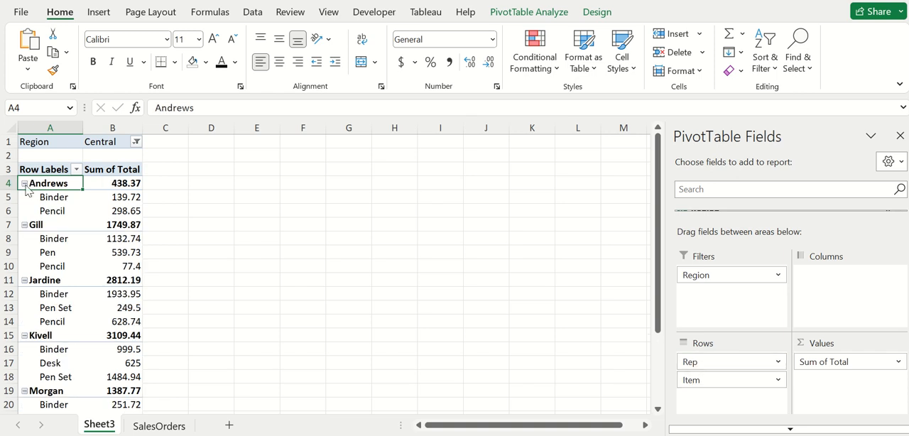
click(24, 183)
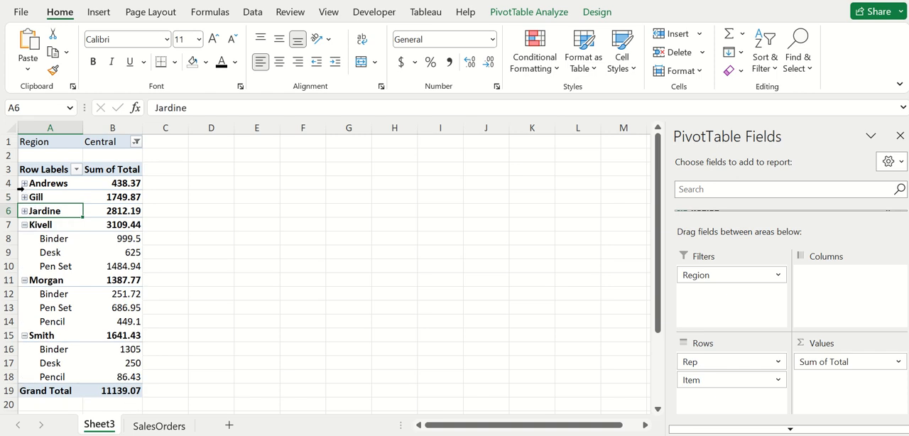
click(23, 183)
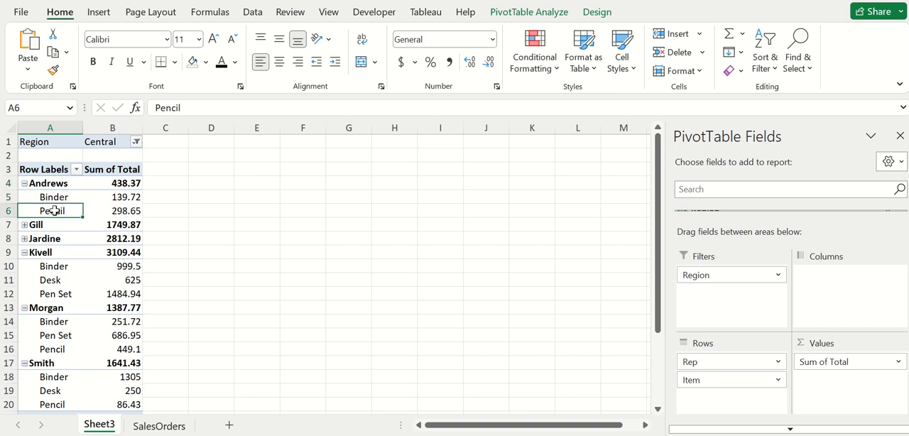
mouse_move(59, 321)
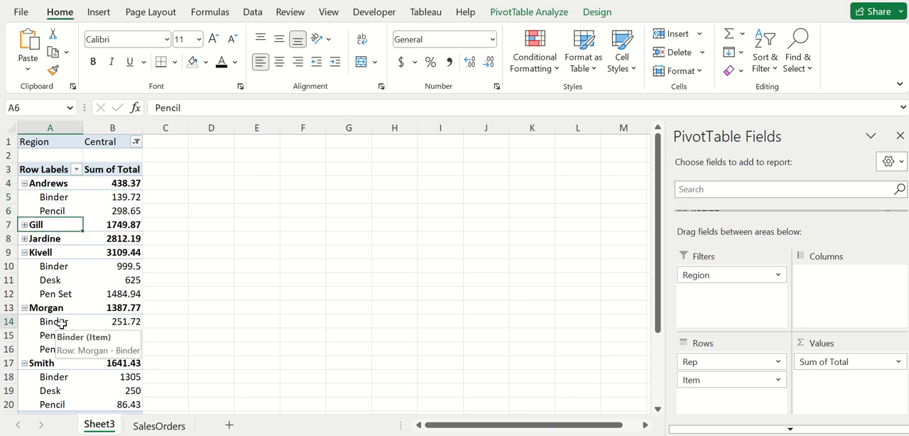
click(50, 335)
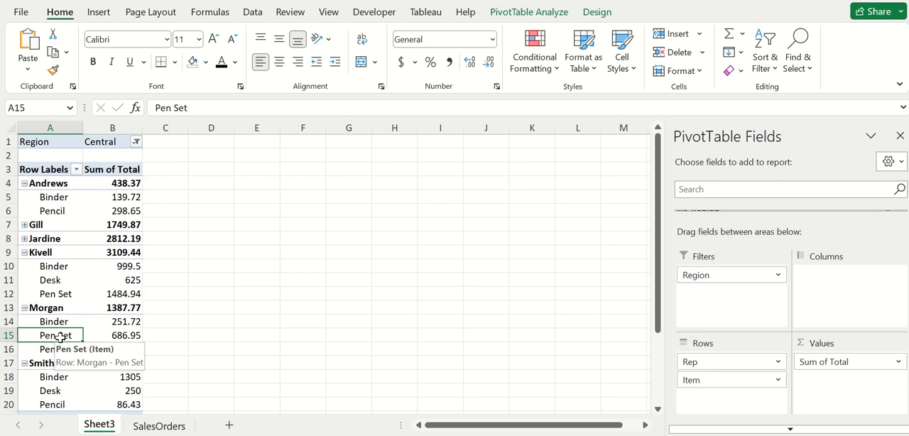
click(113, 307)
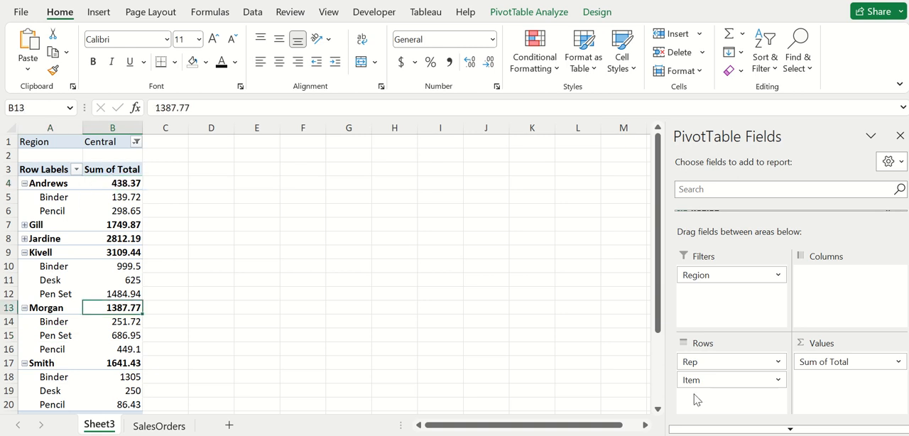
mouse_move(882, 343)
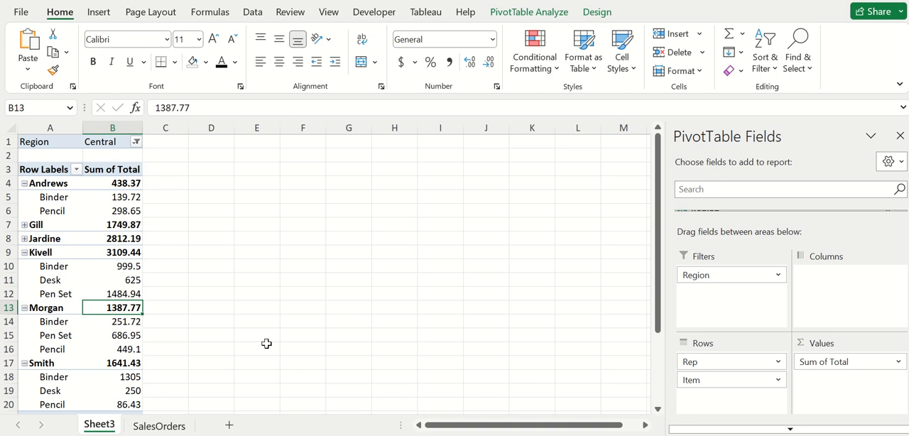
Check Jardine's and Kivell's sales totals, then switch to the SalesOrders sheet.
click(113, 238)
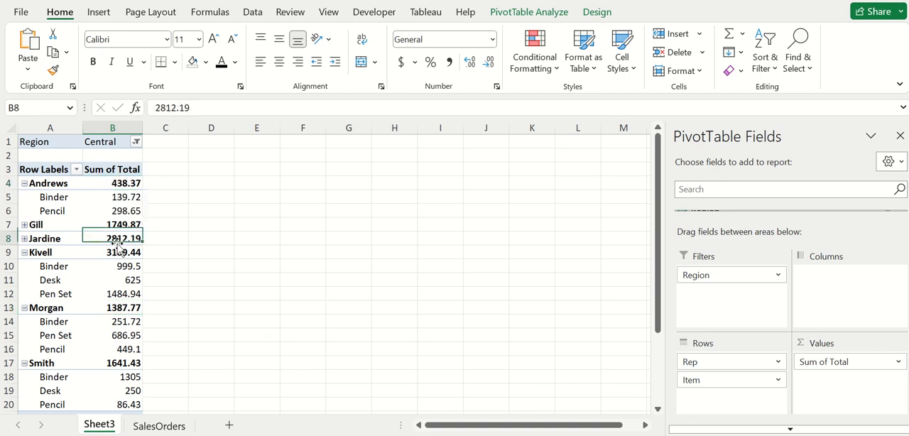
click(112, 252)
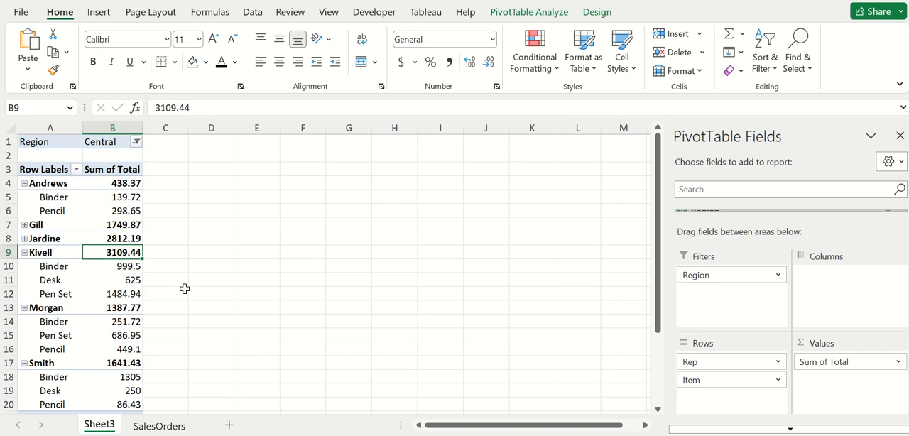
mouse_move(254, 243)
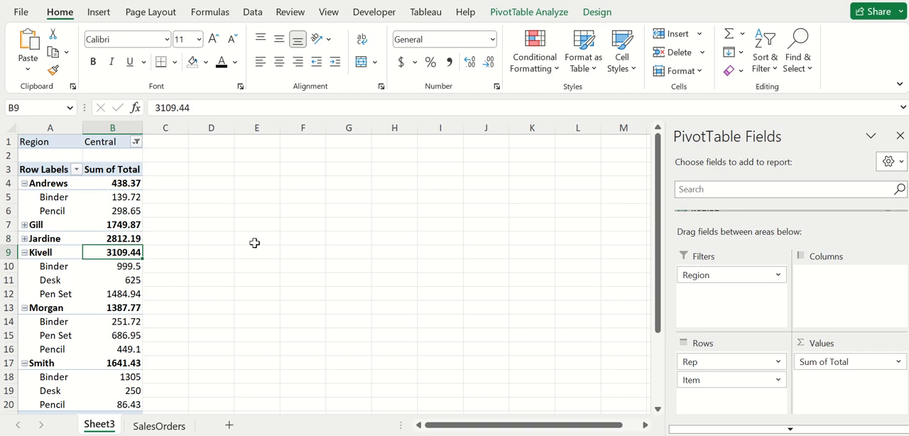
mouse_move(276, 215)
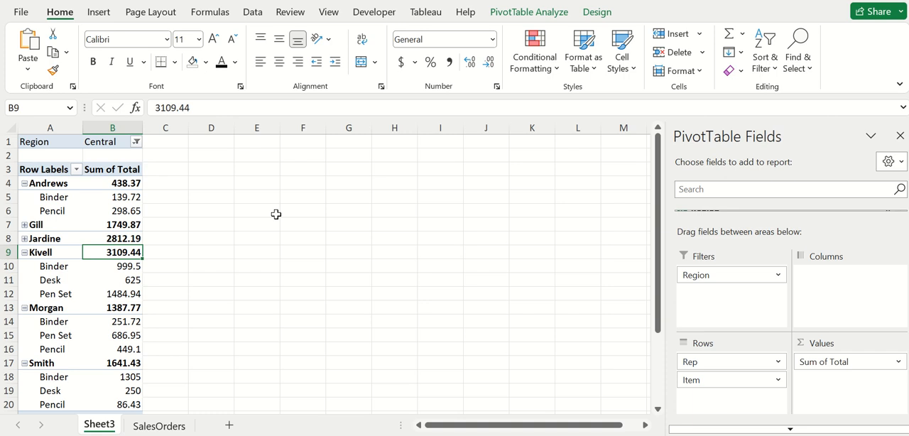
mouse_move(245, 316)
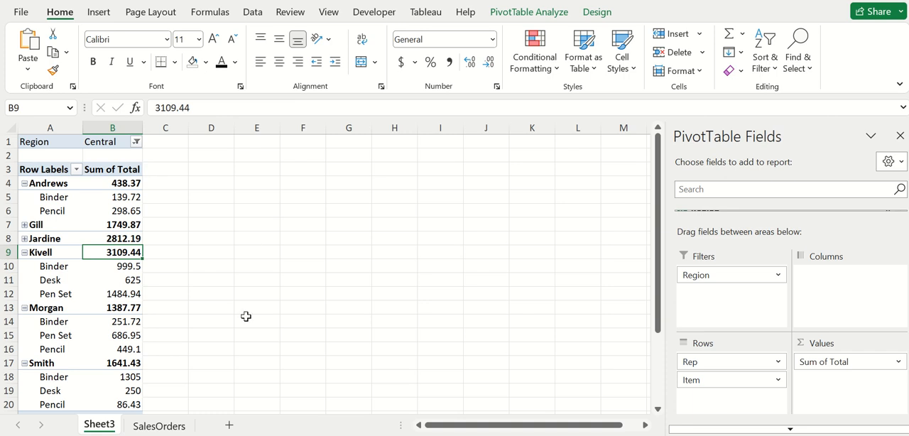
click(158, 426)
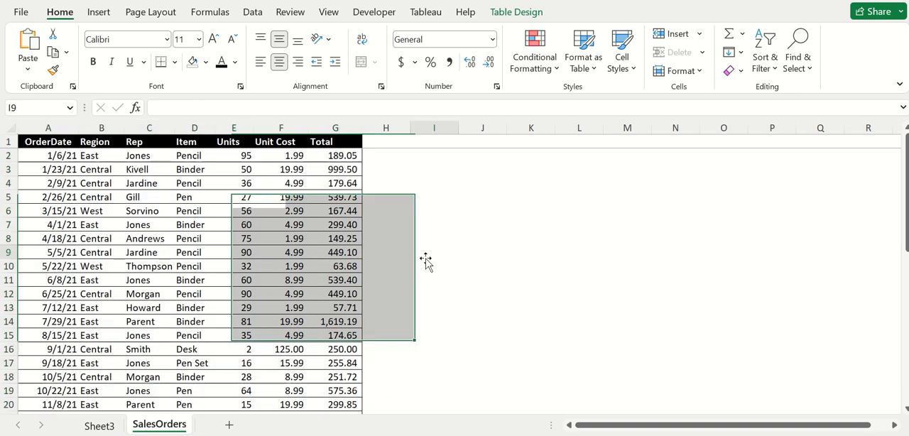
Switch back to the Sheet3 PivotTable of Central sales by rep and item.
click(434, 252)
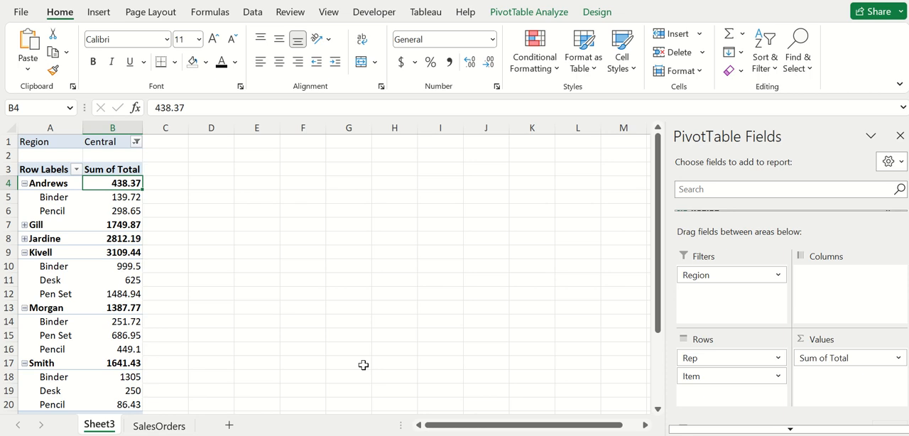
mouse_move(399, 384)
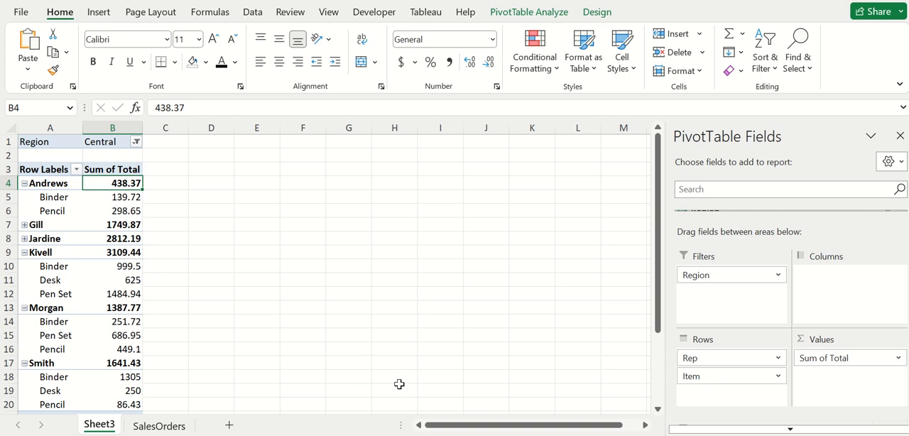
mouse_move(81, 189)
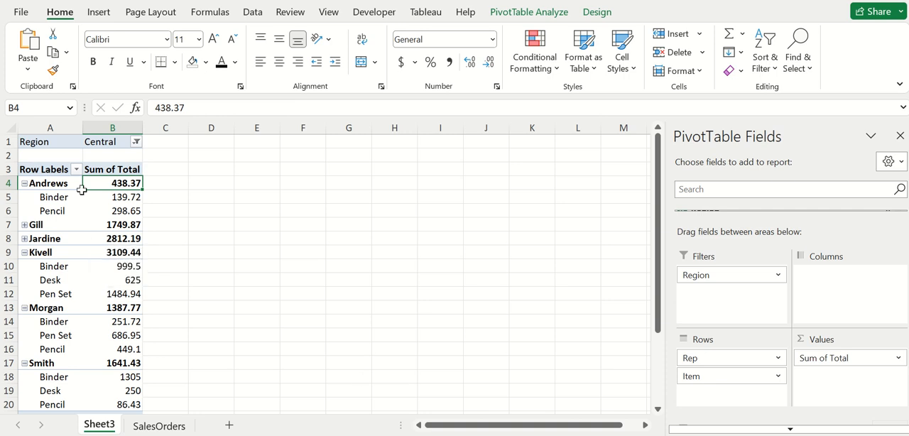
mouse_move(83, 299)
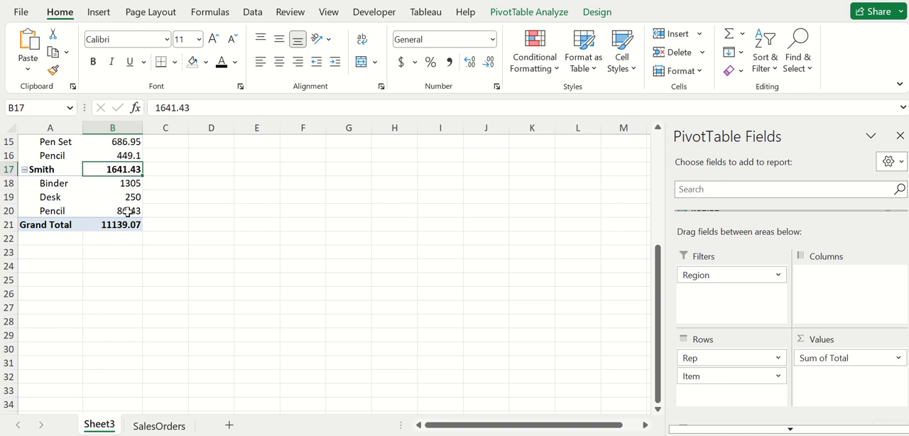
mouse_move(222, 251)
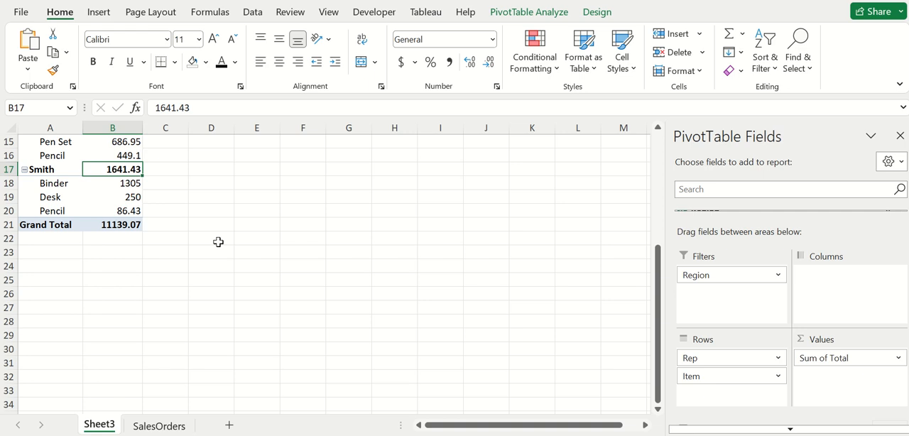
scroll(up, 3)
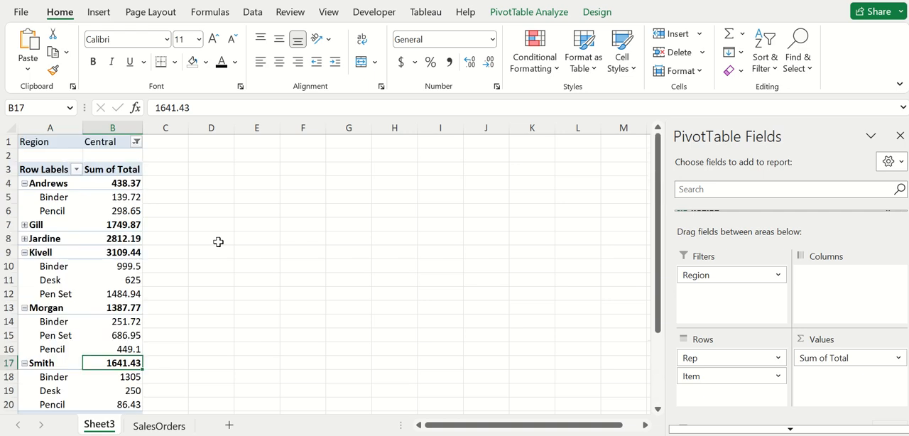
click(49, 142)
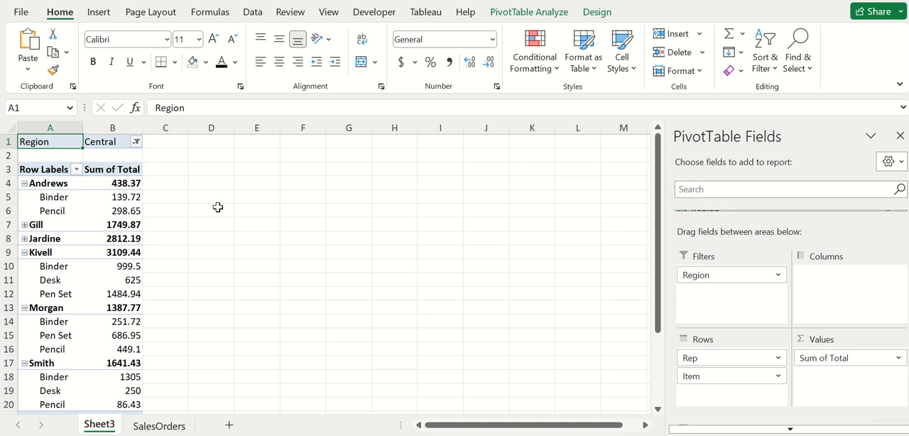
mouse_move(199, 227)
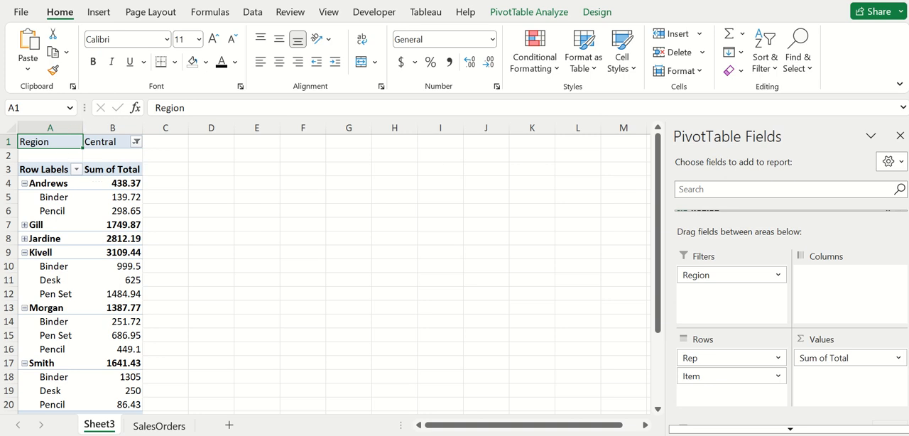
mouse_move(657, 324)
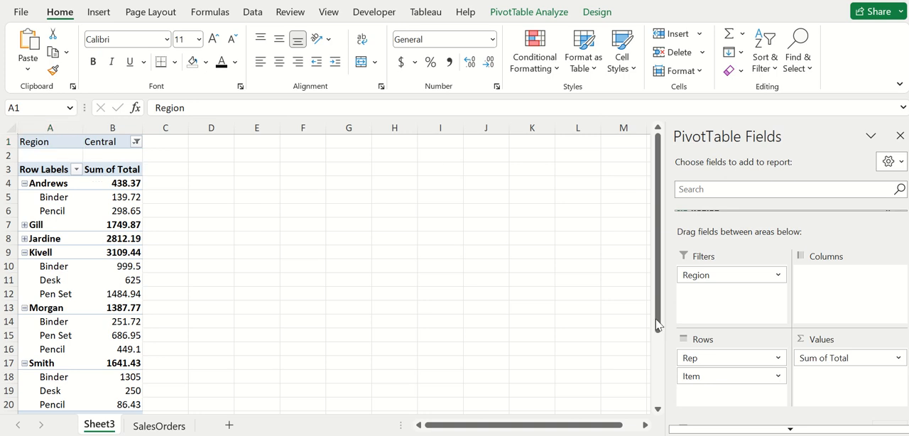
mouse_move(270, 270)
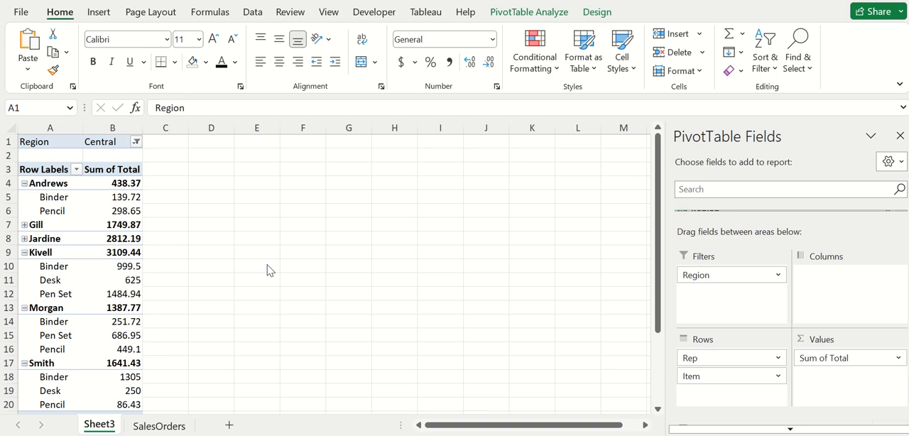
mouse_move(51, 213)
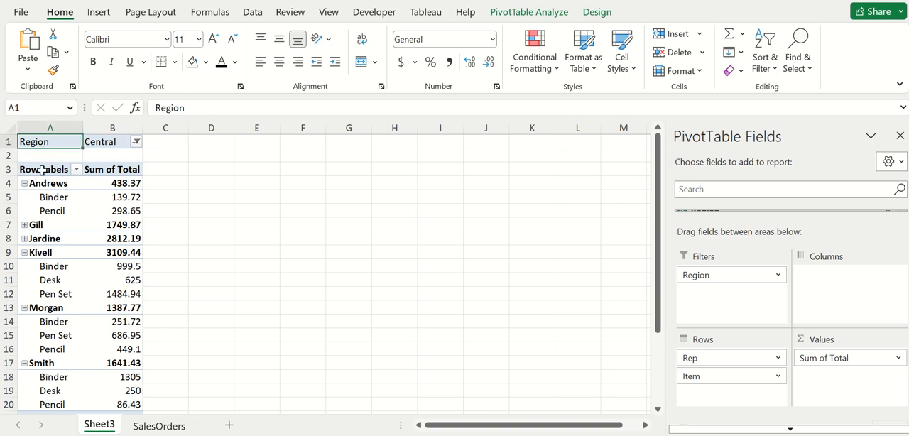
click(44, 168)
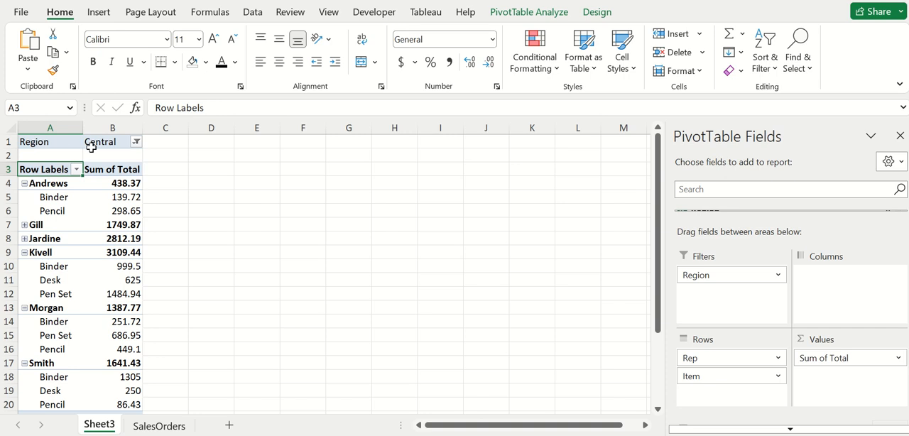
mouse_move(484, 270)
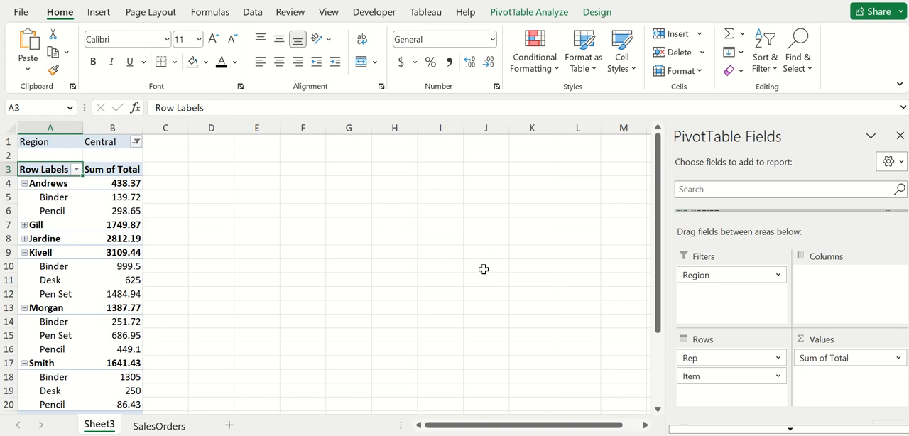
mouse_move(347, 240)
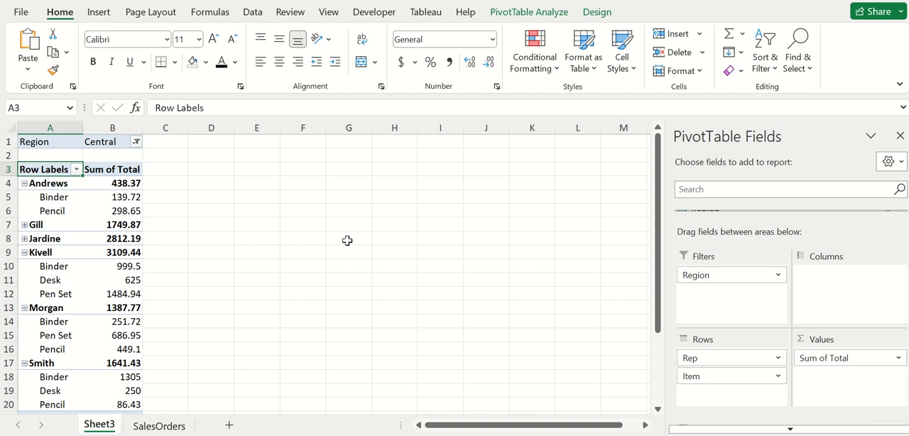
mouse_move(347, 240)
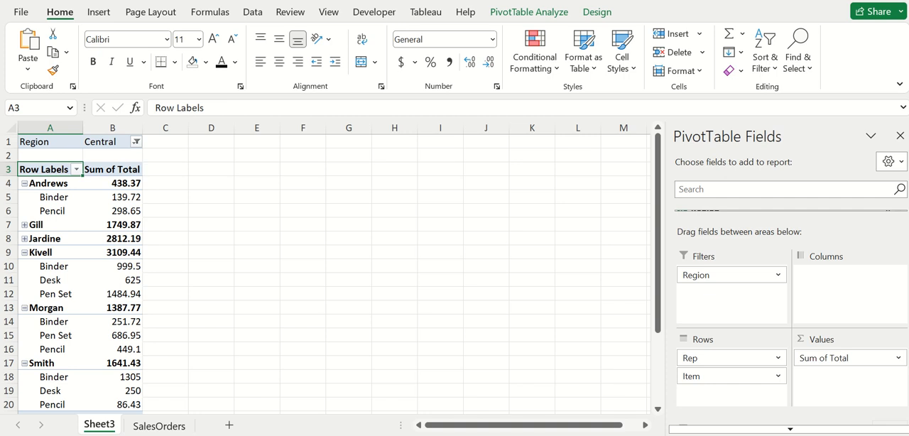
mouse_move(291, 279)
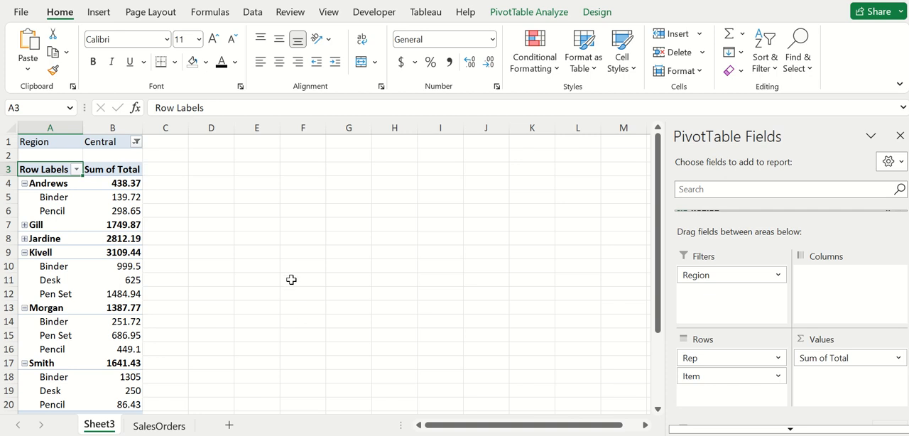